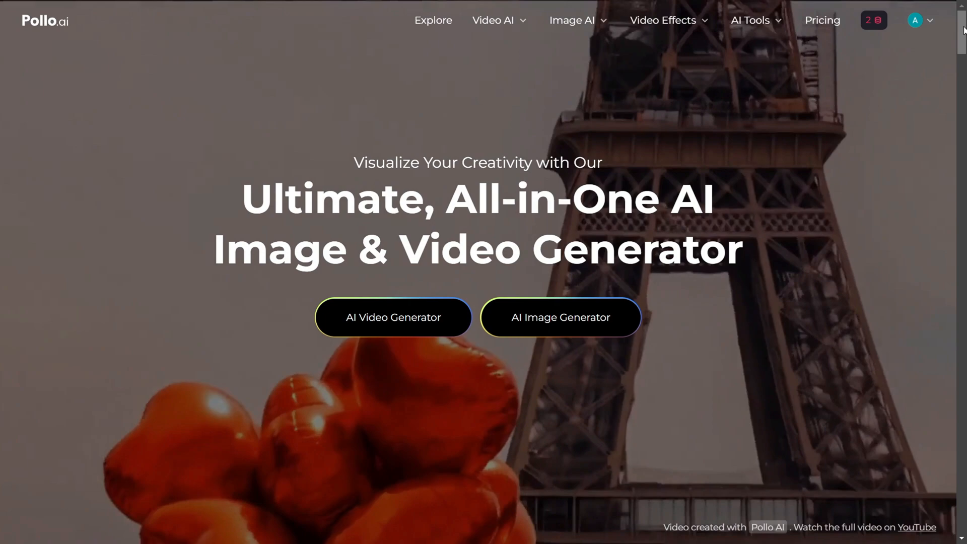
# Scroll the homepage past user creations, model access and feature showcases to the Video to Video examples
pyautogui.click(432, 20)
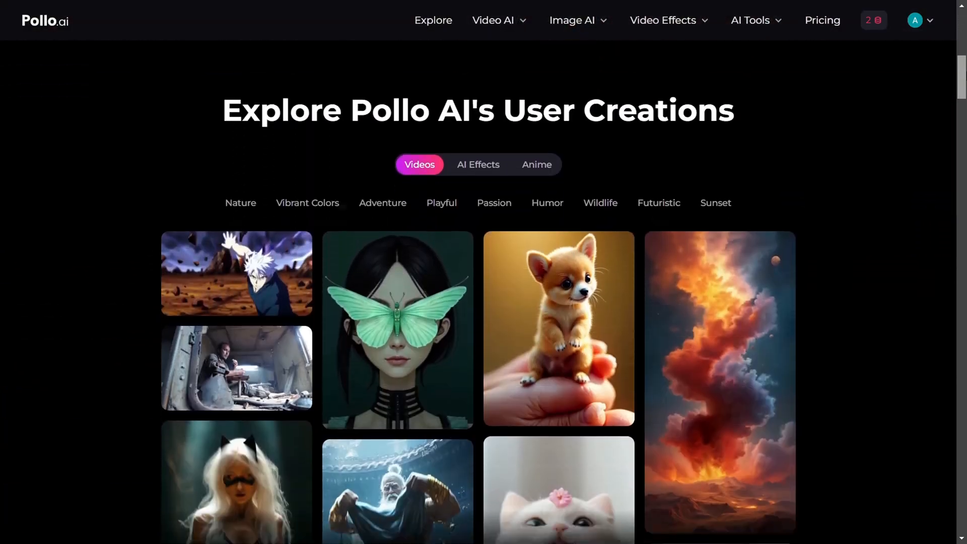
pyautogui.scroll(-3)
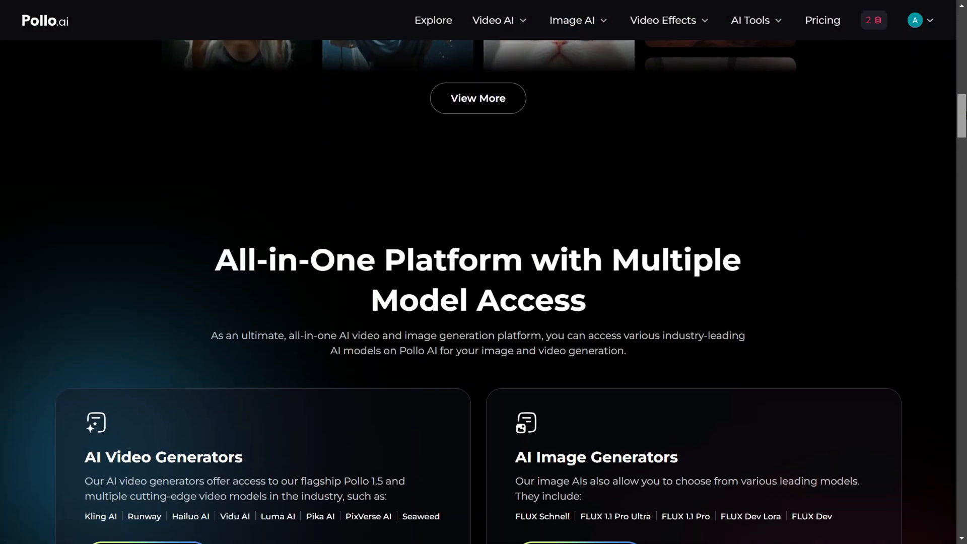
pyautogui.scroll(-3)
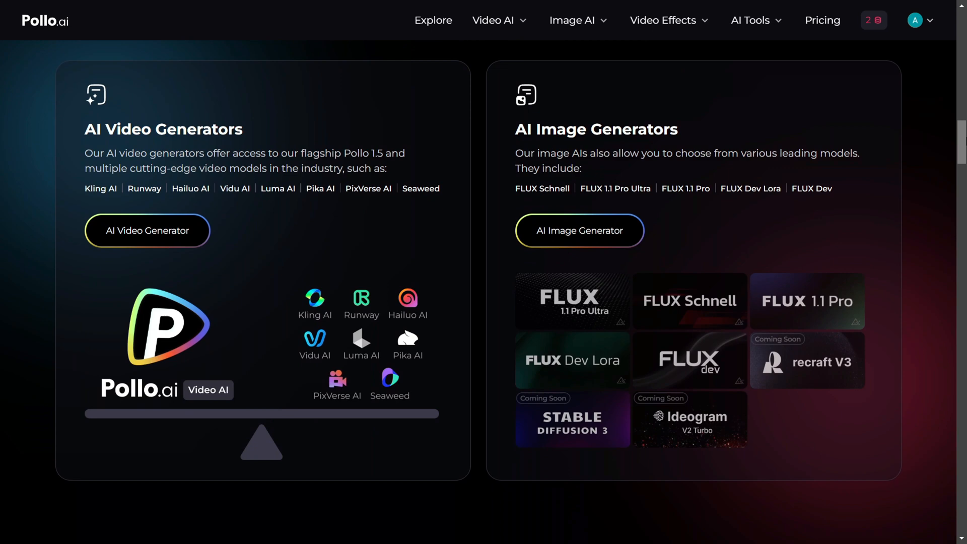
pyautogui.moveTo(108, 197)
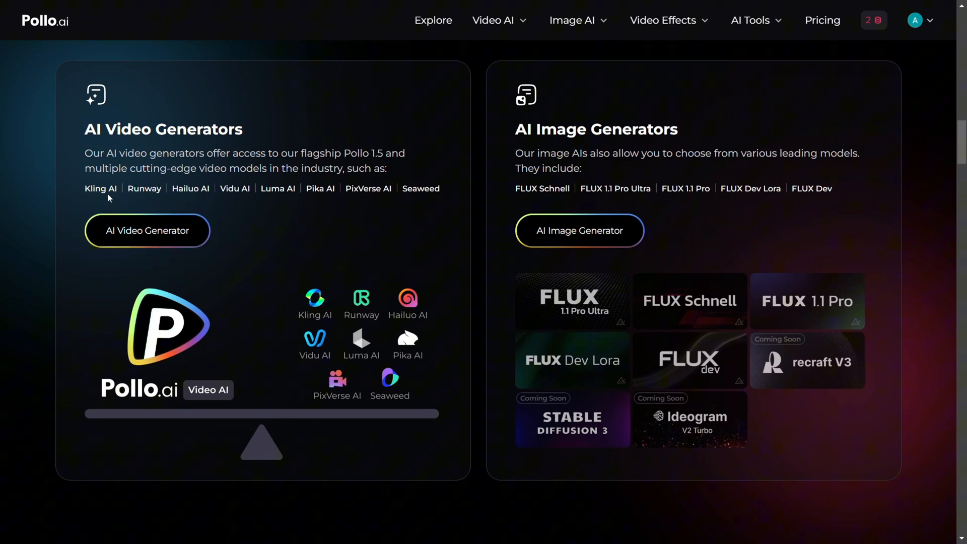
pyautogui.moveTo(504, 207)
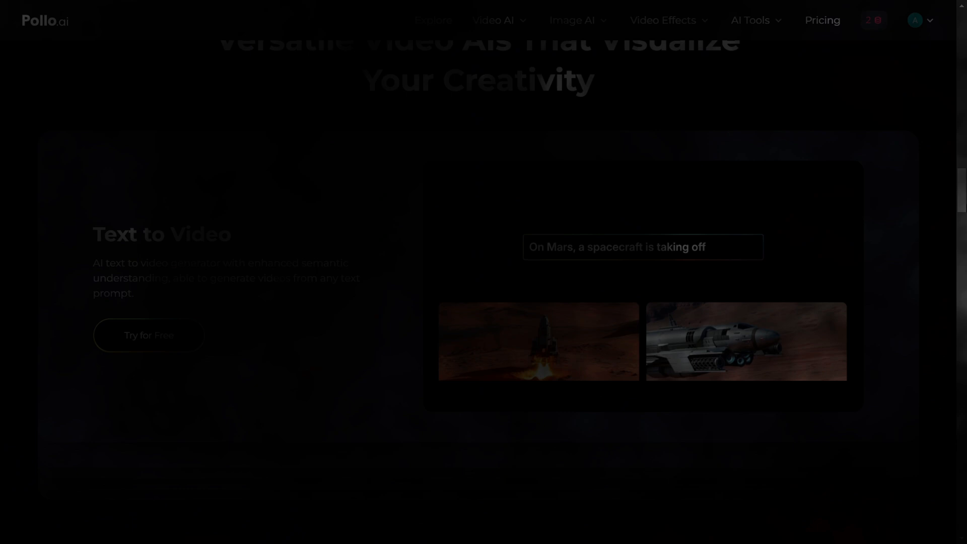
pyautogui.scroll(-3)
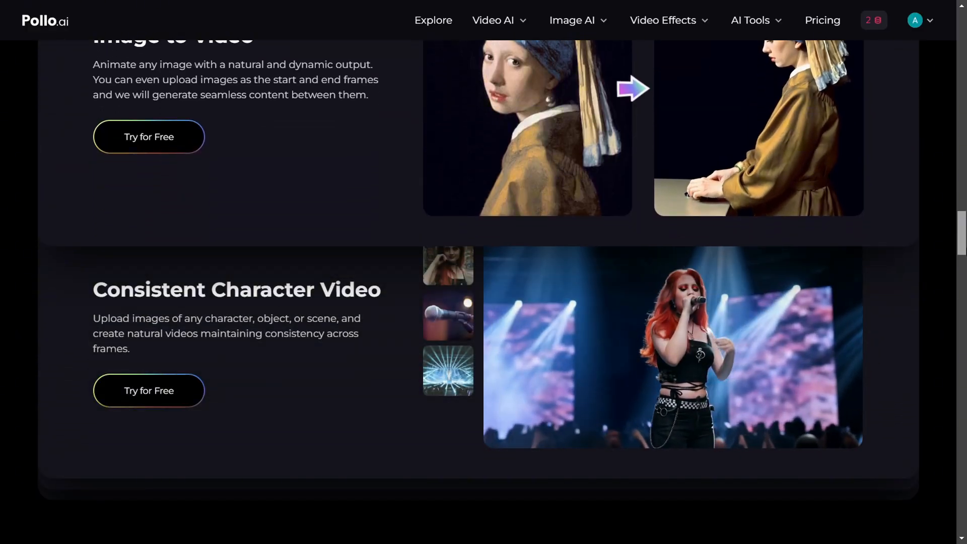
pyautogui.scroll(-3)
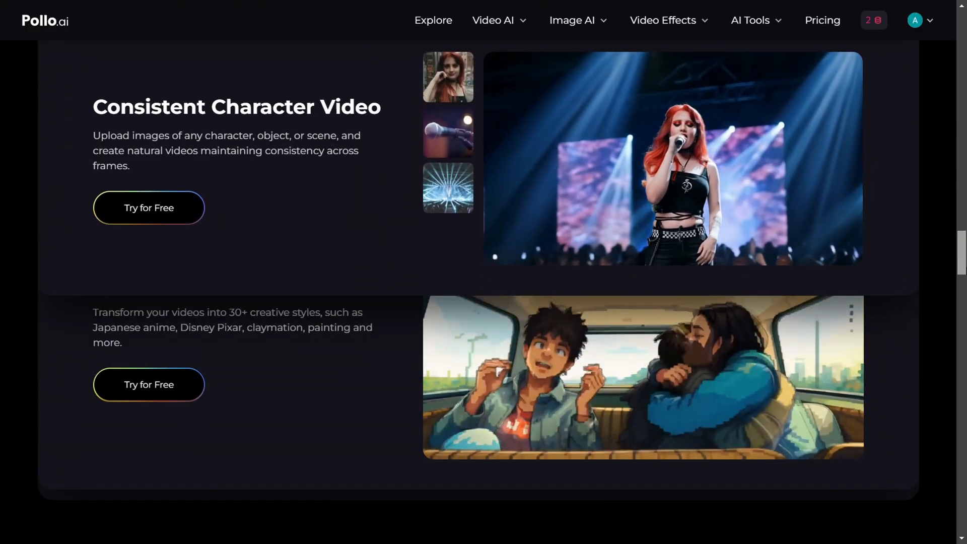
pyautogui.scroll(-3)
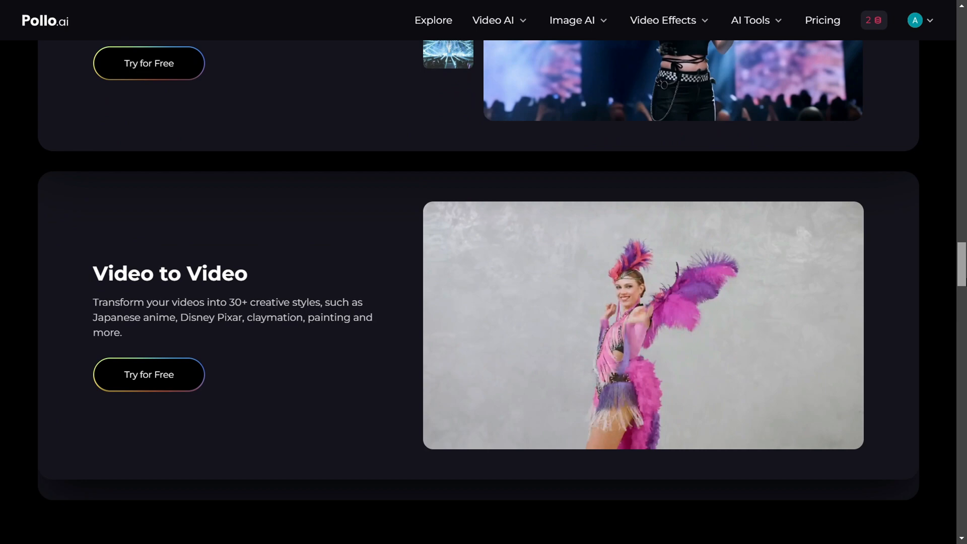
pyautogui.scroll(-3)
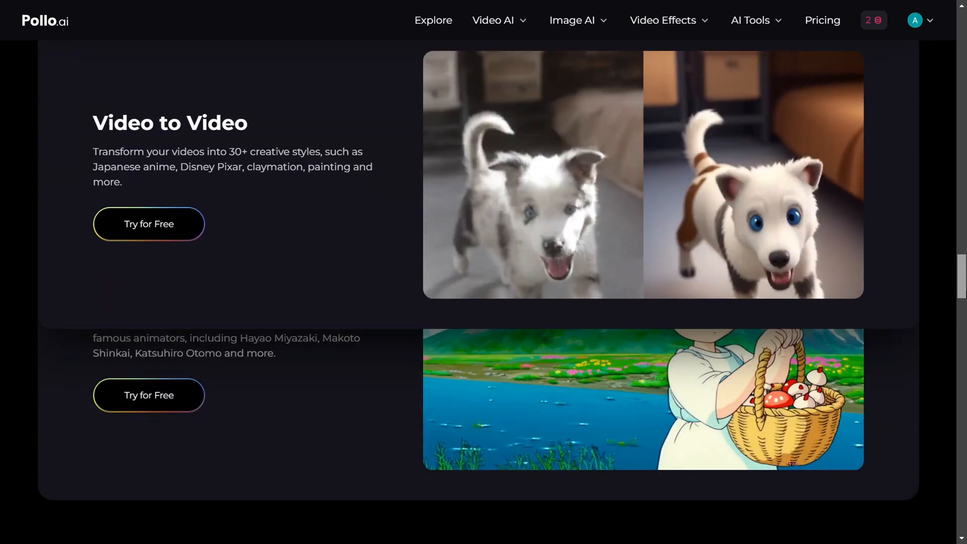
pyautogui.scroll(-3)
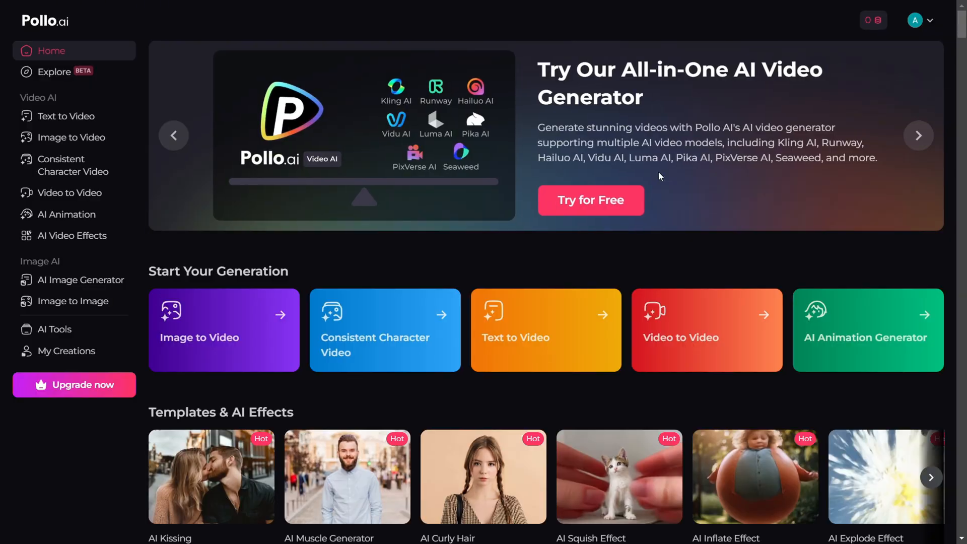
# Claim the daily check-in for 2 free credits and block the notification request
pyautogui.click(872, 20)
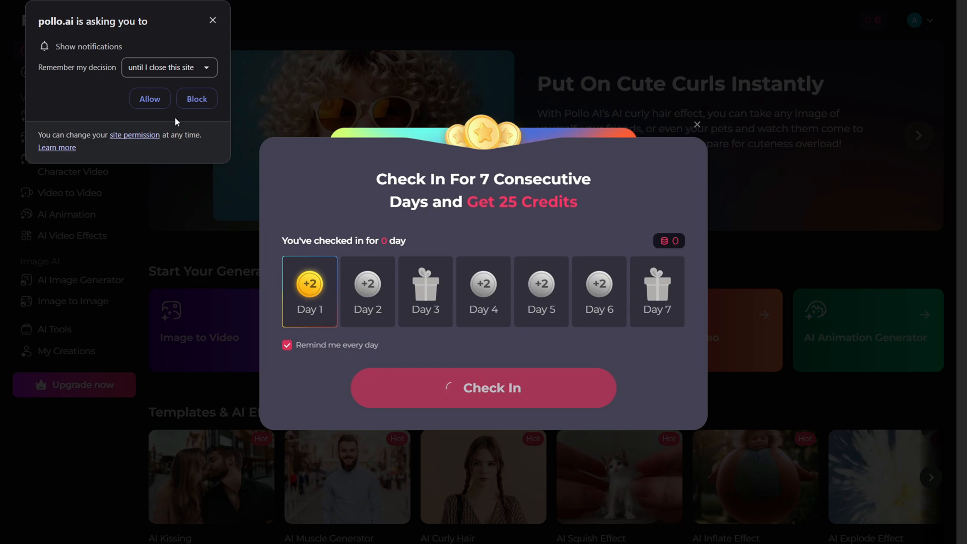
pyautogui.click(482, 387)
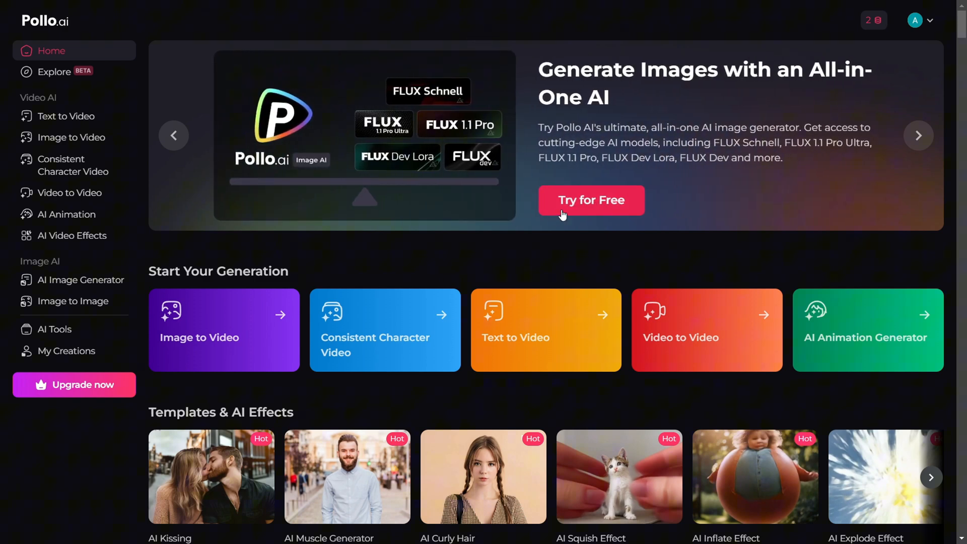
pyautogui.moveTo(382, 273)
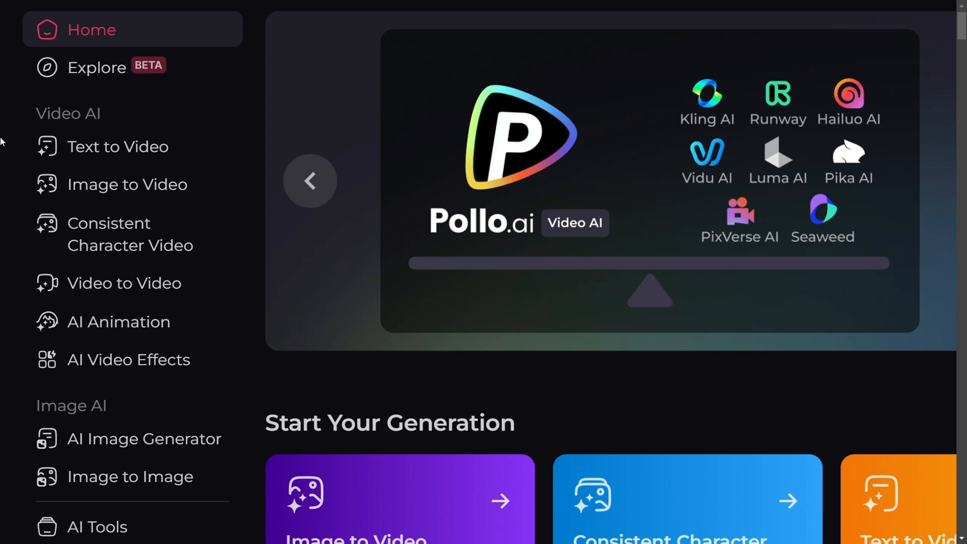
pyautogui.moveTo(119, 160)
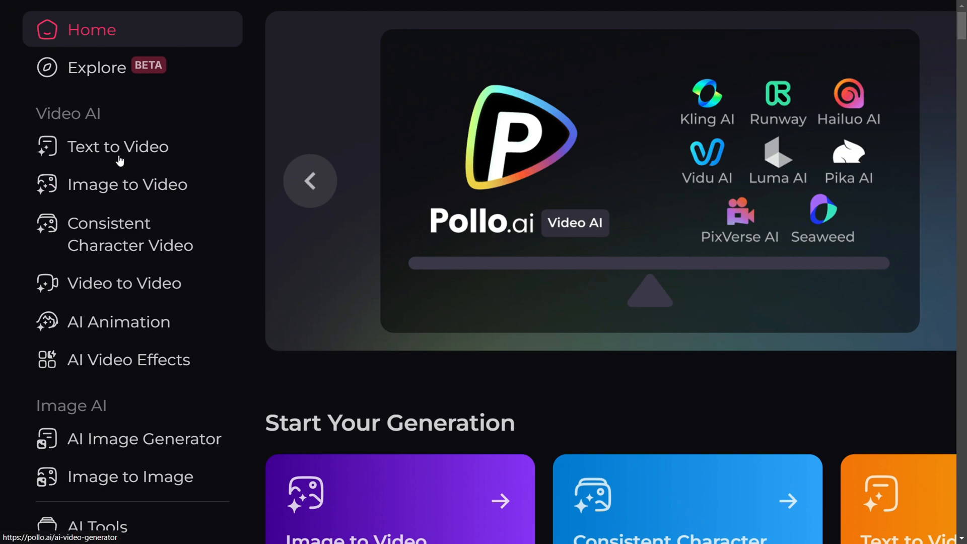
pyautogui.click(118, 146)
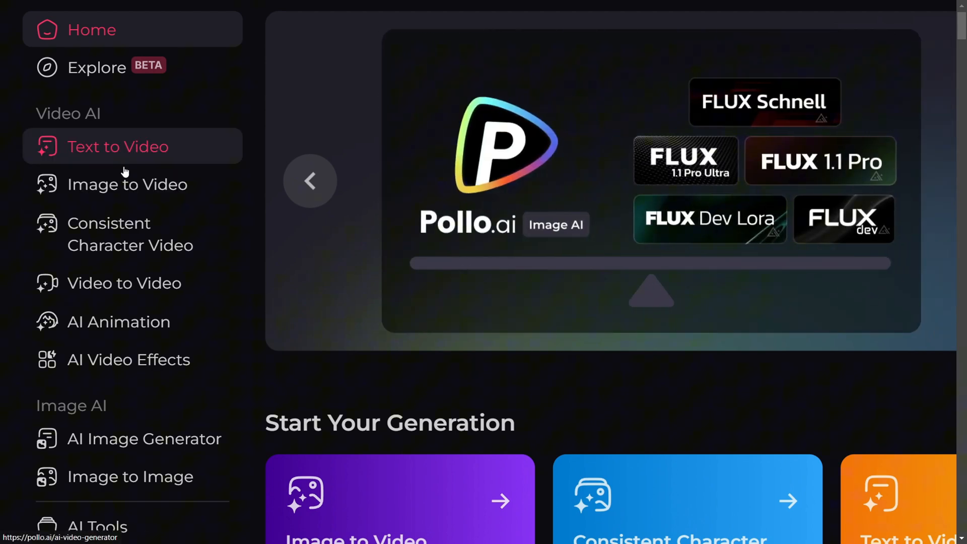
pyautogui.click(125, 283)
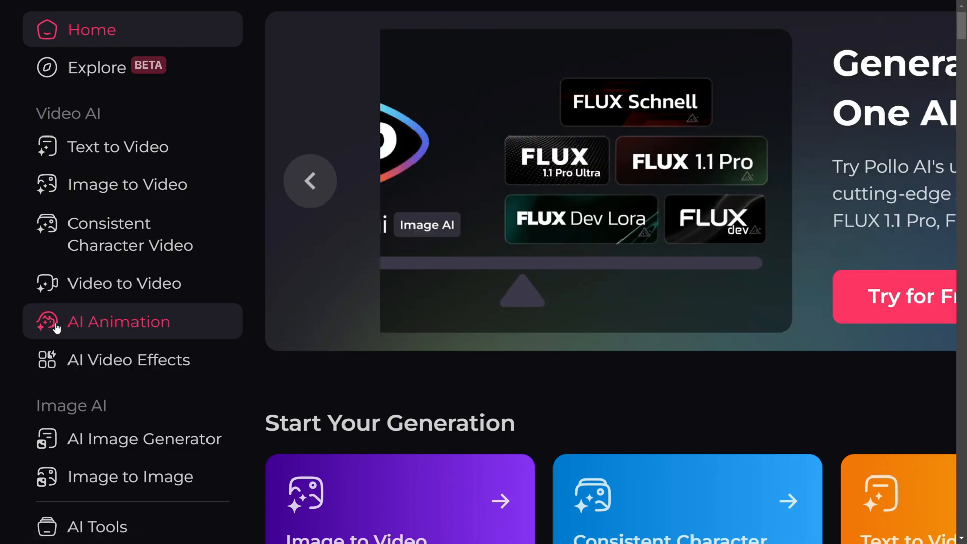
pyautogui.scroll(-3)
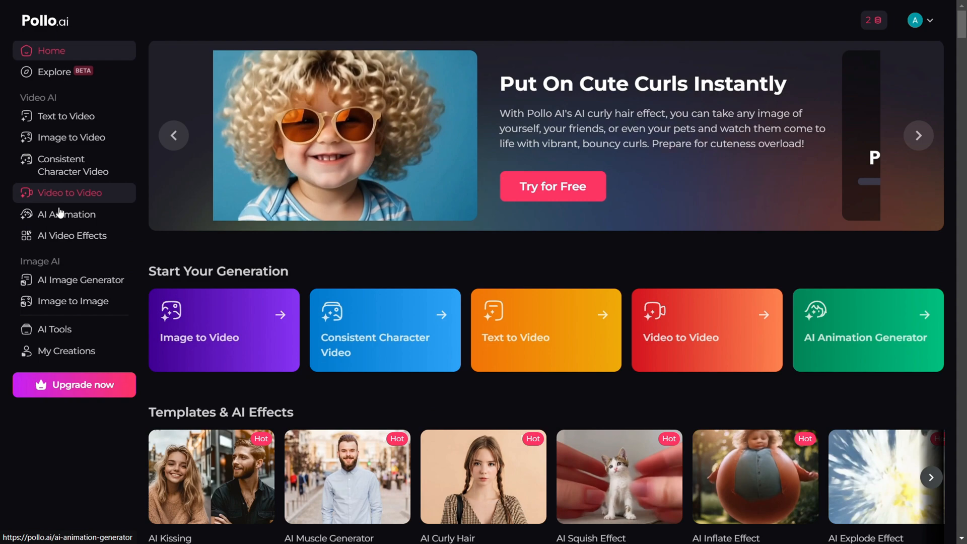
# Open AI Tools from the sidebar, showing Video Upscaler, Face Swap Video and AI Video Extender
pyautogui.click(54, 329)
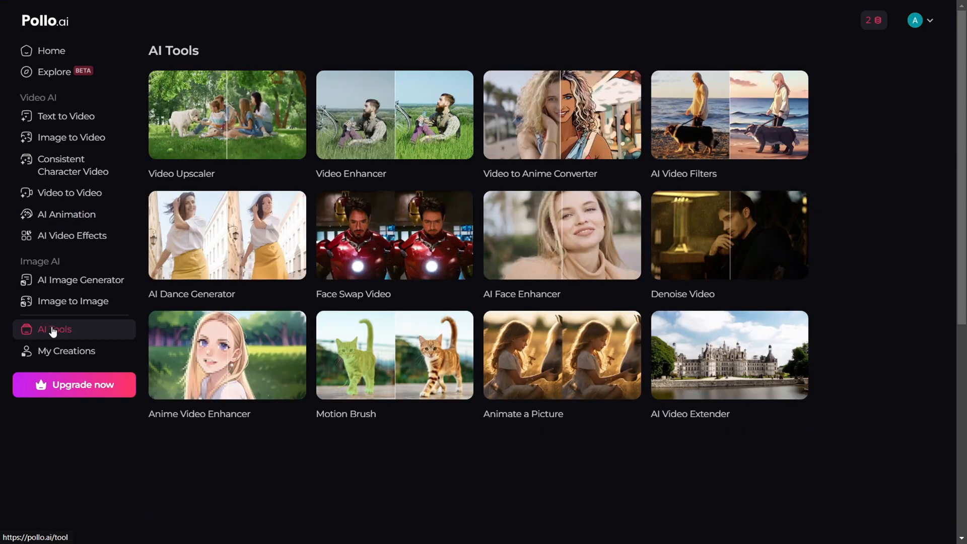
pyautogui.moveTo(183, 99)
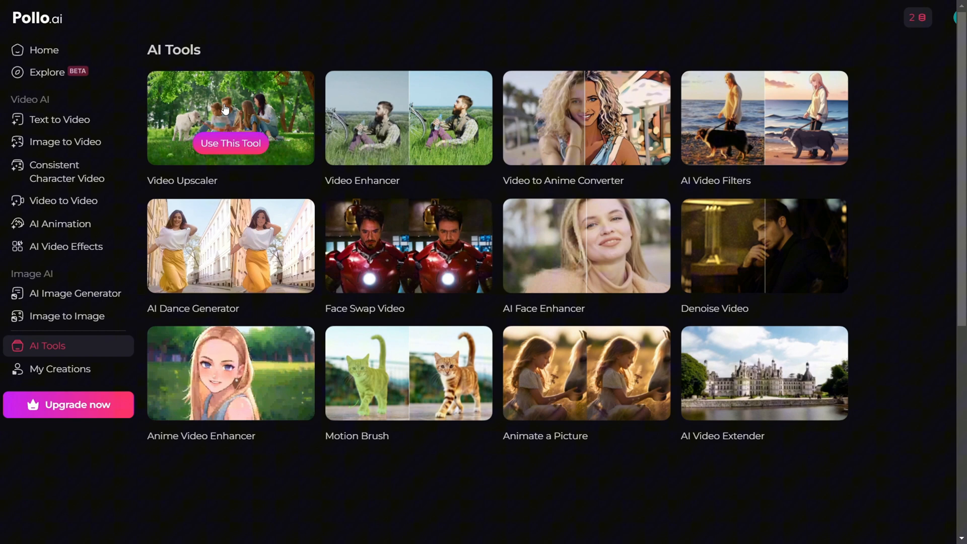
pyautogui.moveTo(408, 118)
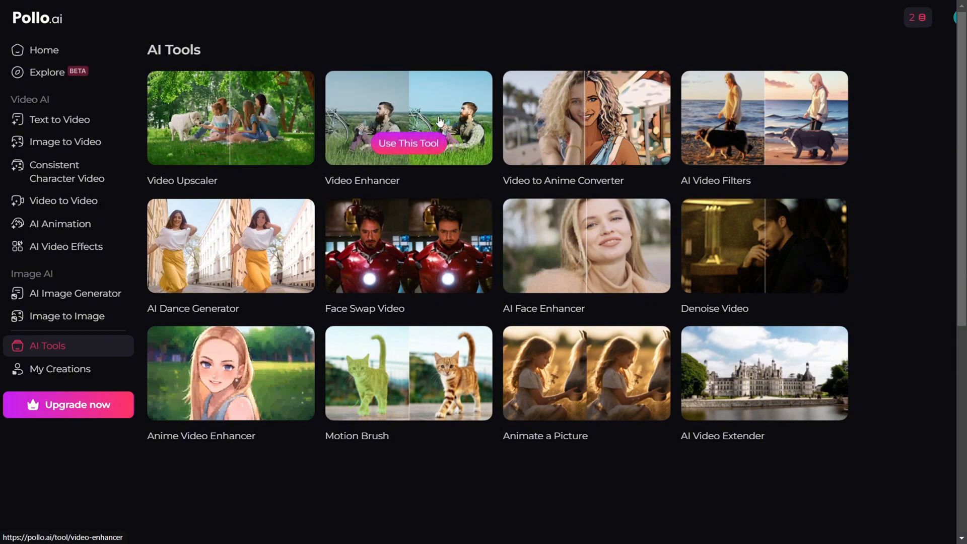
pyautogui.moveTo(657, 129)
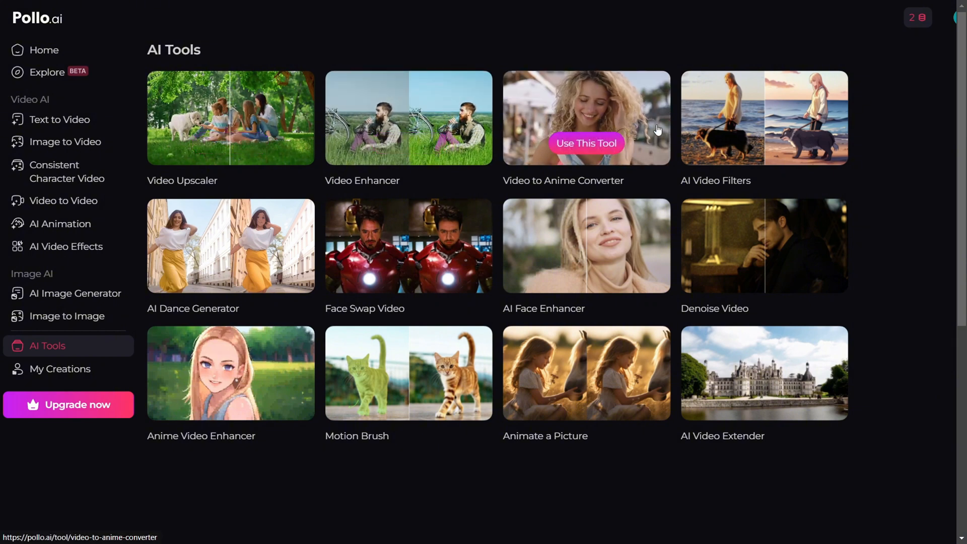
pyautogui.moveTo(763, 143)
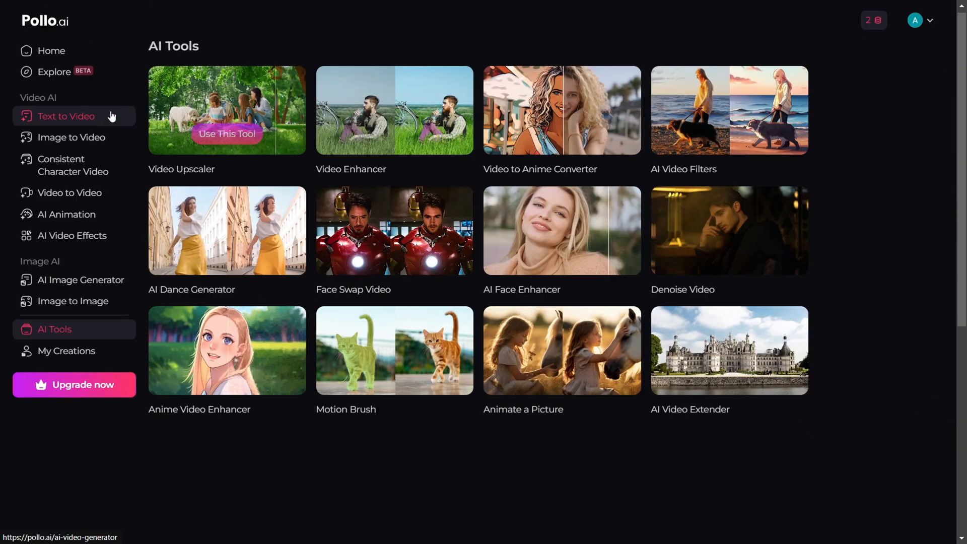
# Open the text-to-video generator and set the aspect ratio to 16:9
pyautogui.click(64, 115)
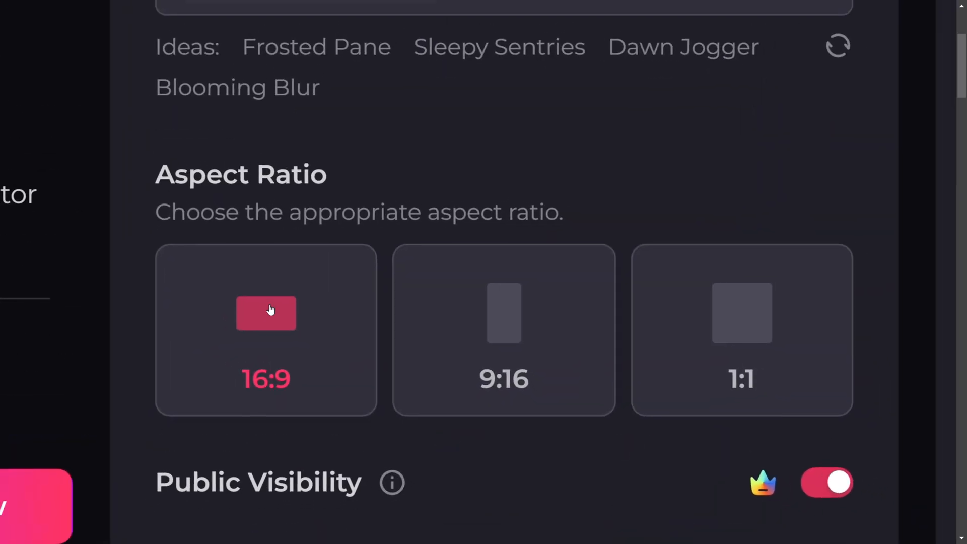
pyautogui.scroll(3)
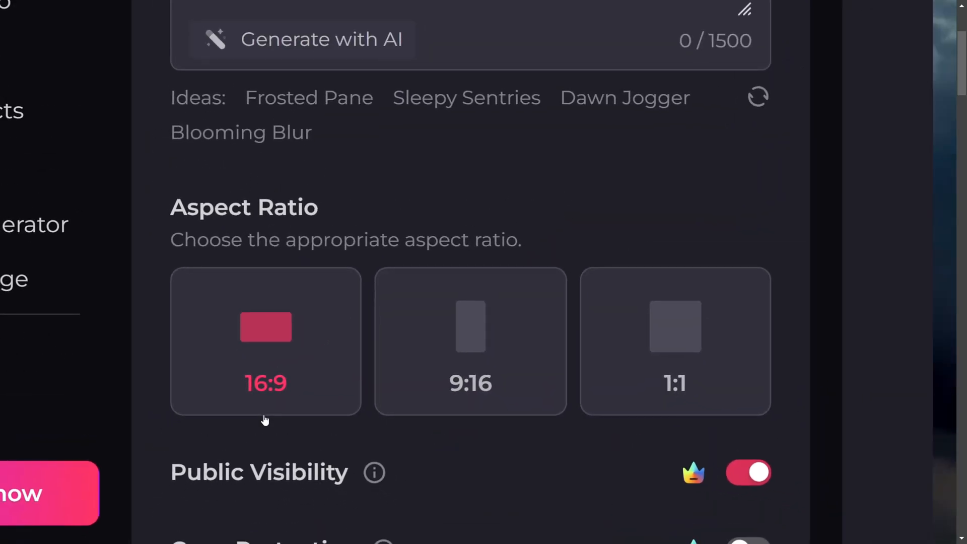
pyautogui.click(470, 341)
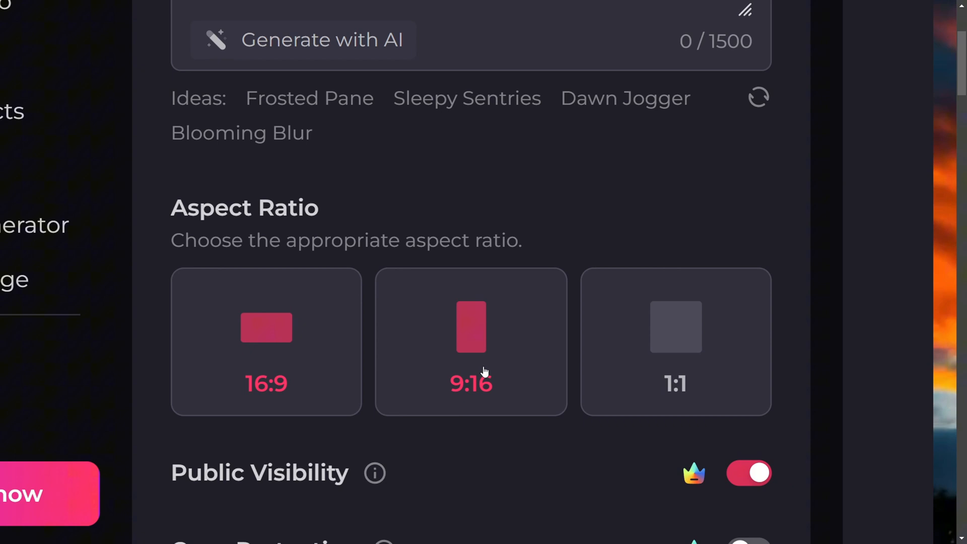
pyautogui.moveTo(484, 363)
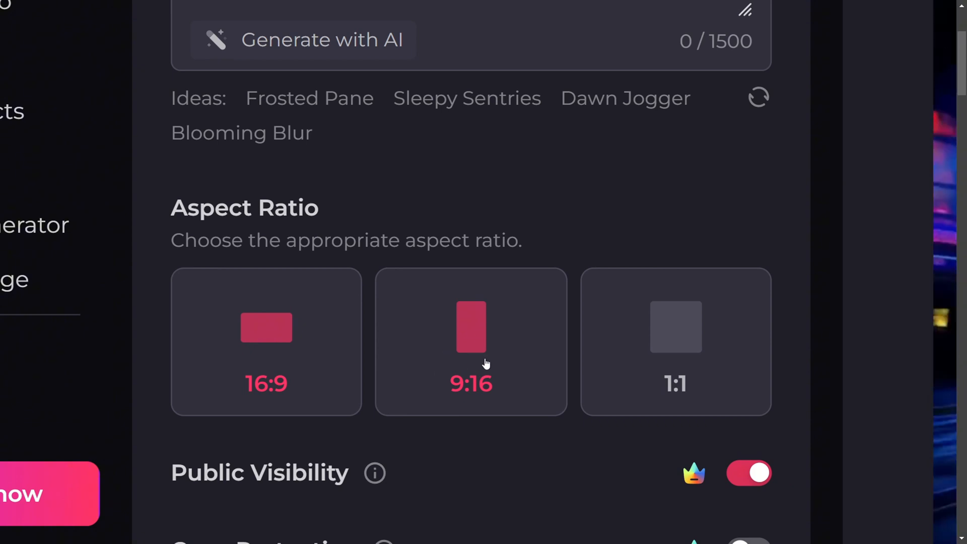
pyautogui.click(675, 342)
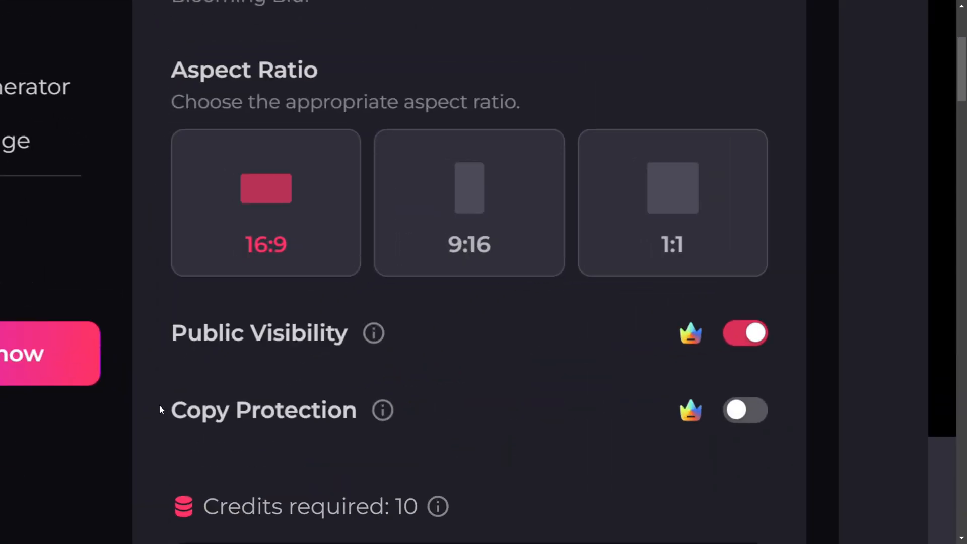
pyautogui.moveTo(690, 333)
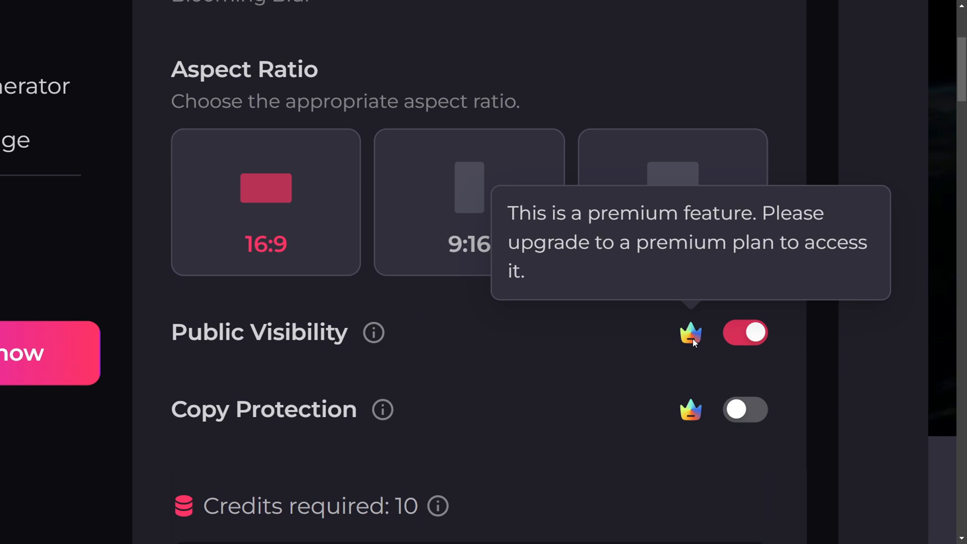
pyautogui.moveTo(515, 443)
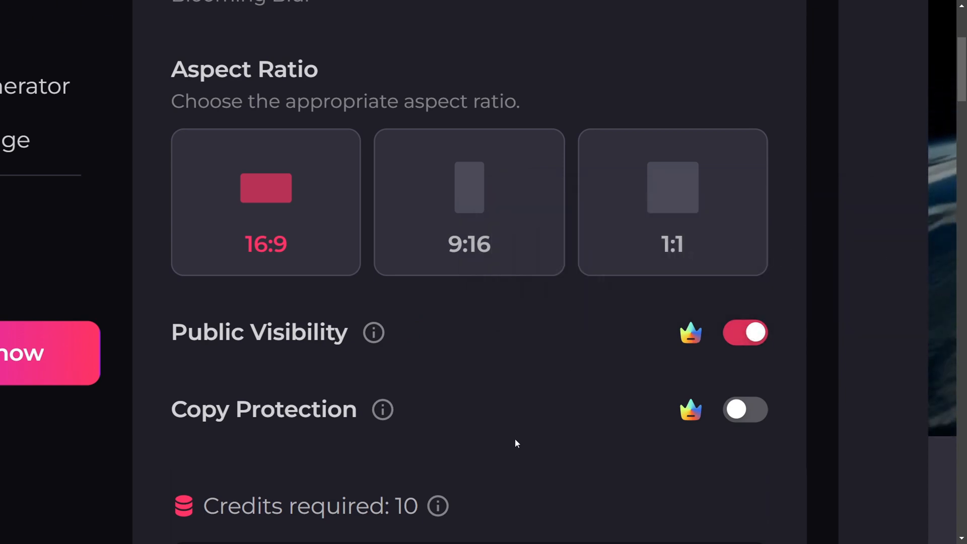
pyautogui.scroll(-3)
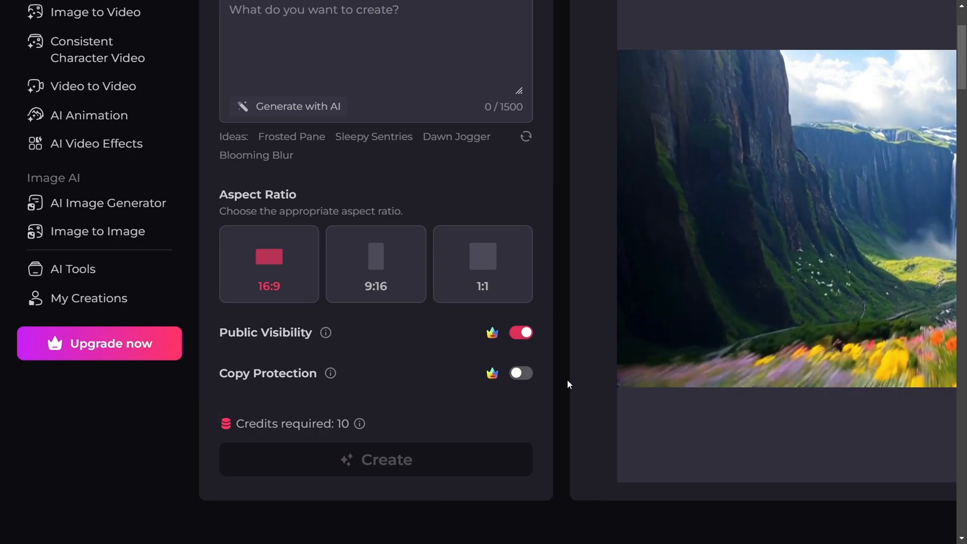
# Open the Pollo 1.5 model dropdown and scroll through the available video models
pyautogui.click(352, 73)
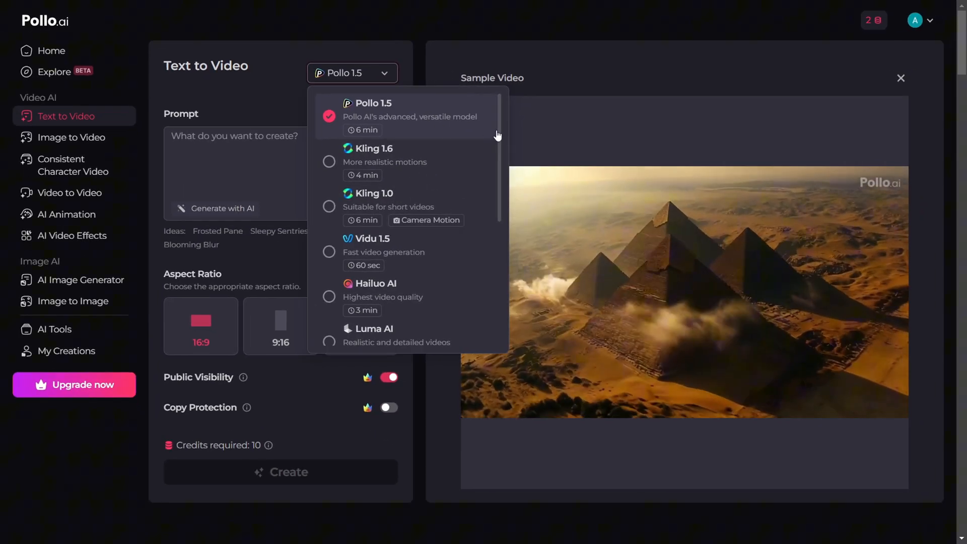
pyautogui.scroll(-3)
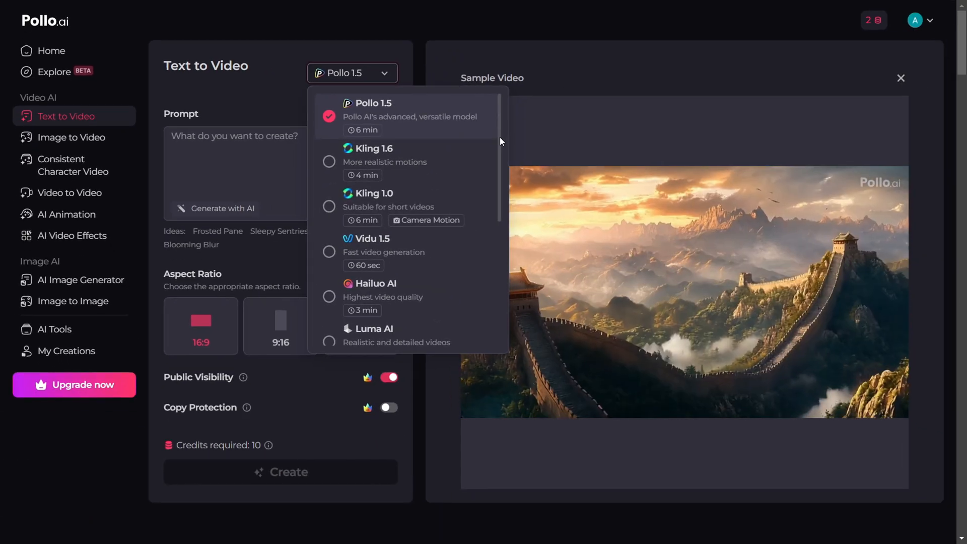
pyautogui.scroll(-3)
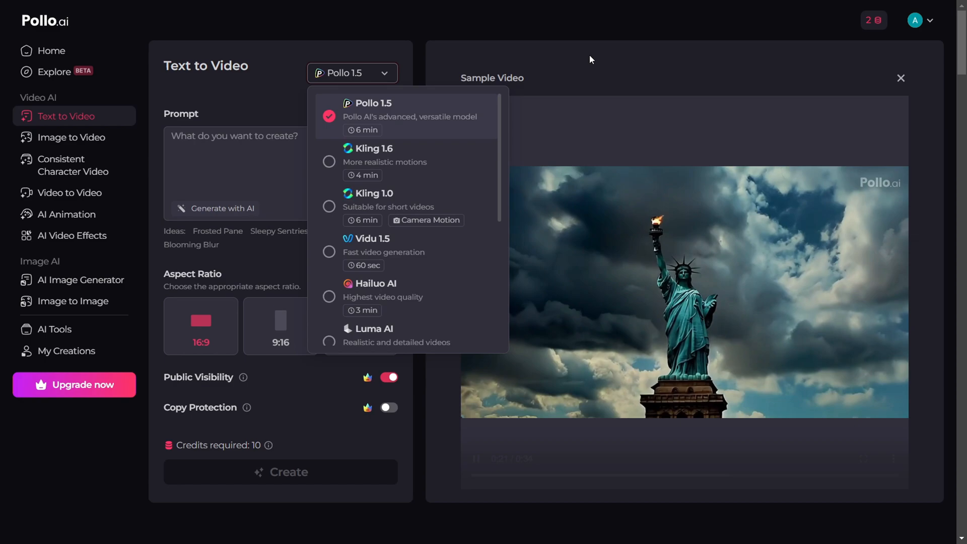
pyautogui.scroll(-3)
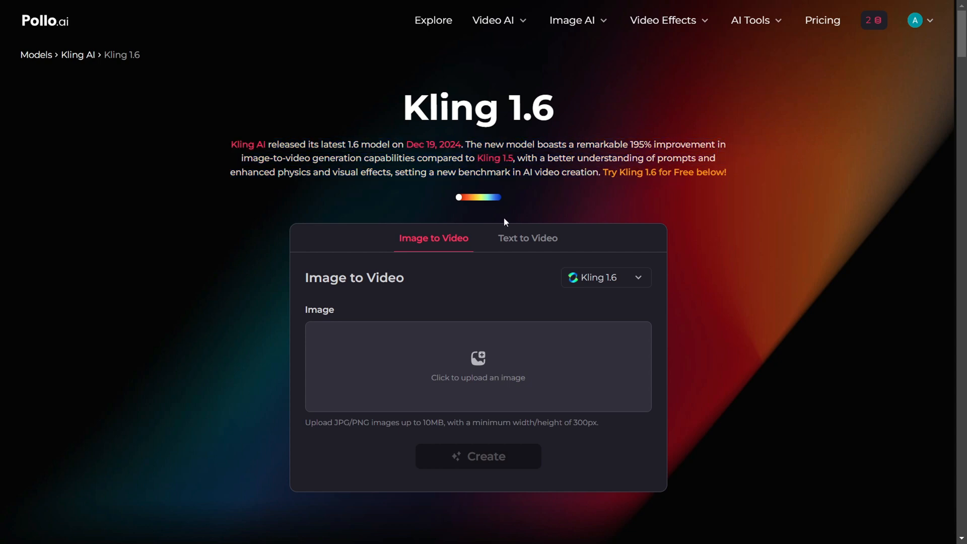
# Choose Kling 1.6 and read its features, version comparison and reviews down to the footer
pyautogui.click(527, 238)
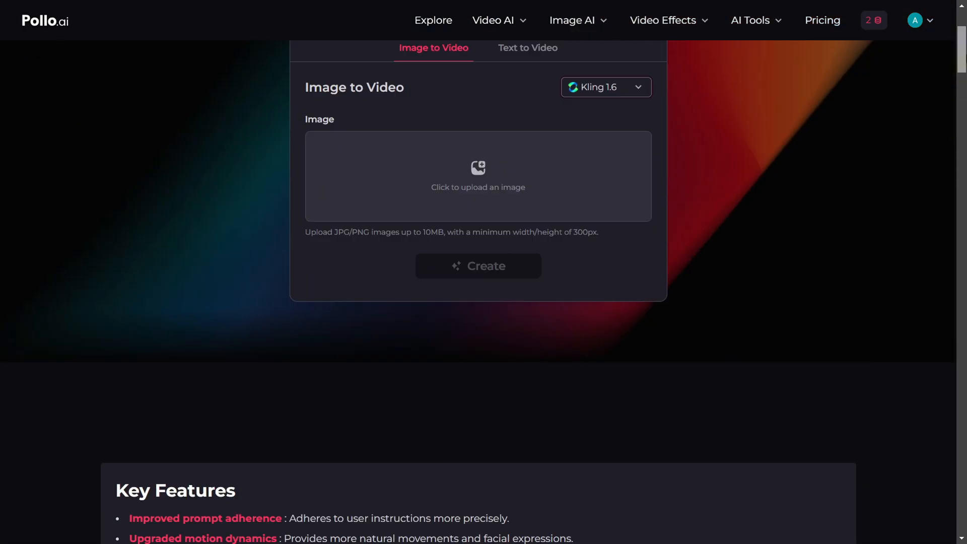
pyautogui.scroll(-3)
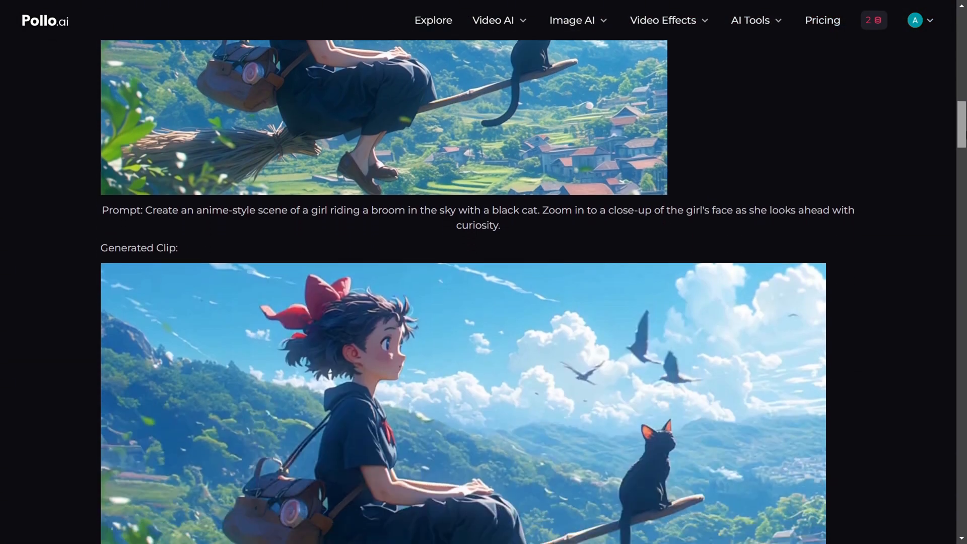
pyautogui.scroll(-3)
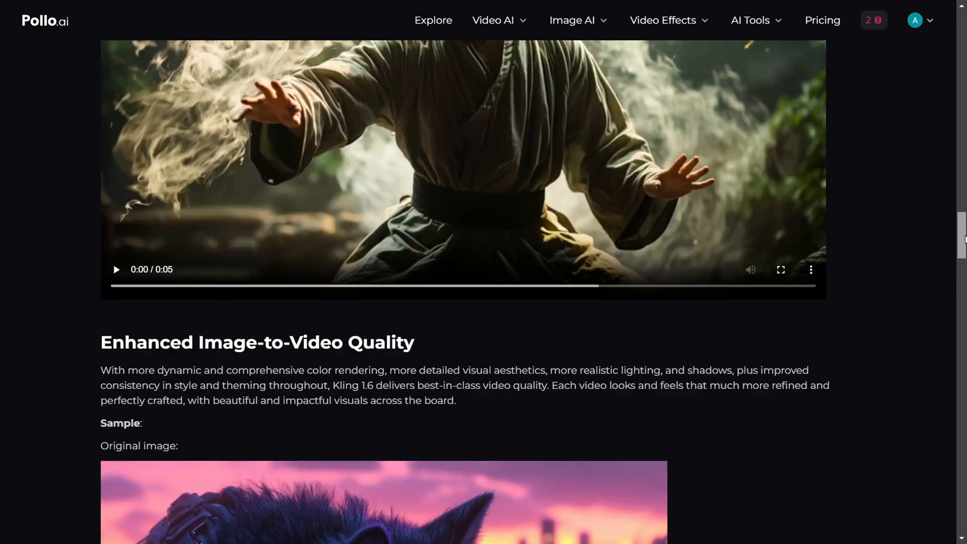
pyautogui.scroll(-3)
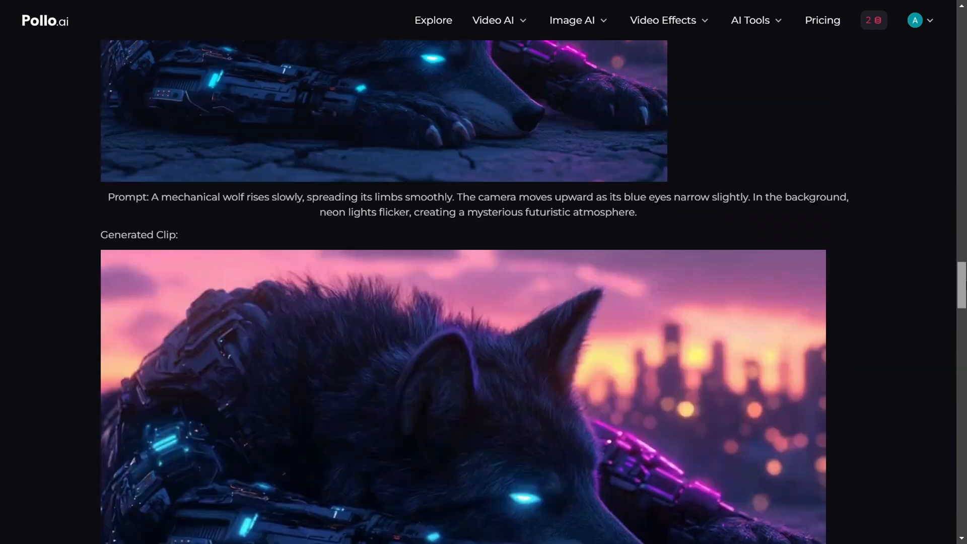
pyautogui.scroll(-3)
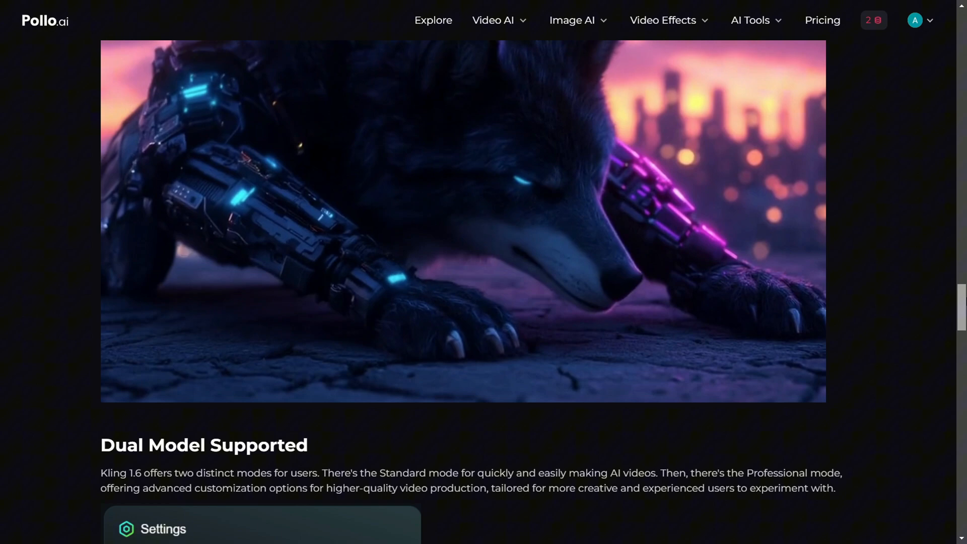
pyautogui.scroll(-3)
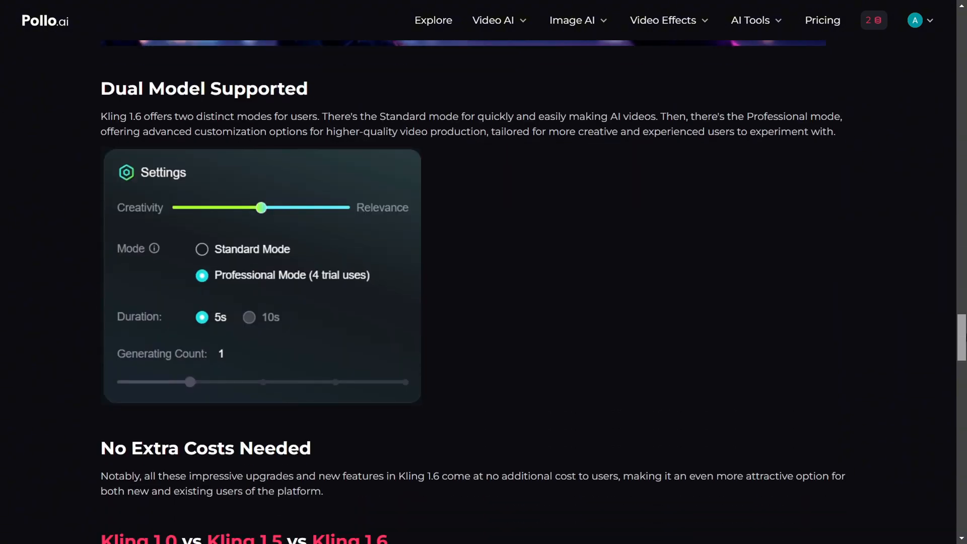
pyautogui.scroll(-3)
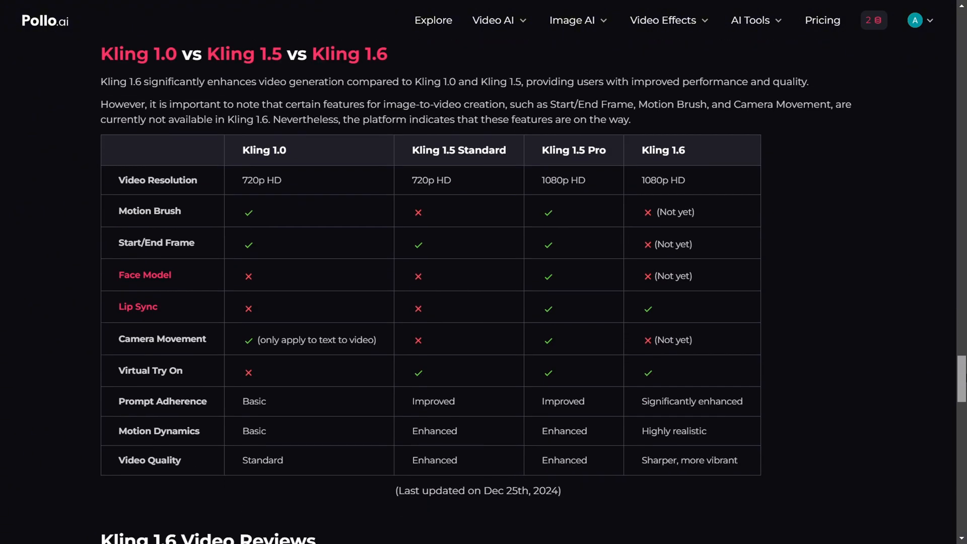
pyautogui.scroll(-3)
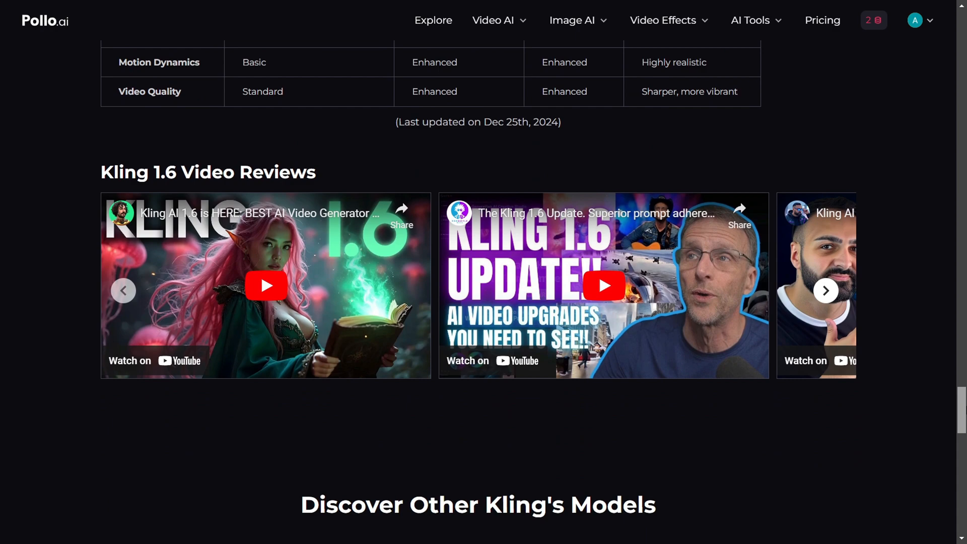
pyautogui.scroll(-3)
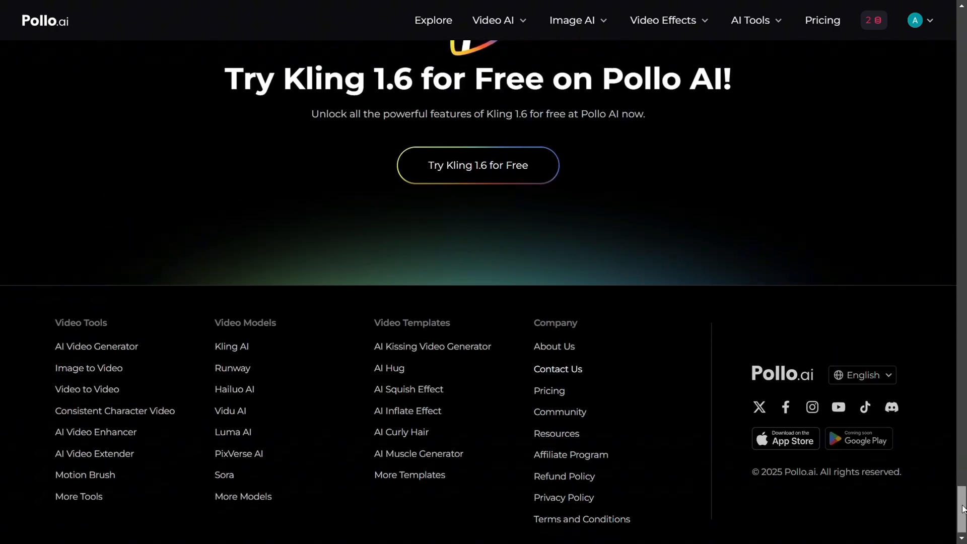
pyautogui.scroll(3)
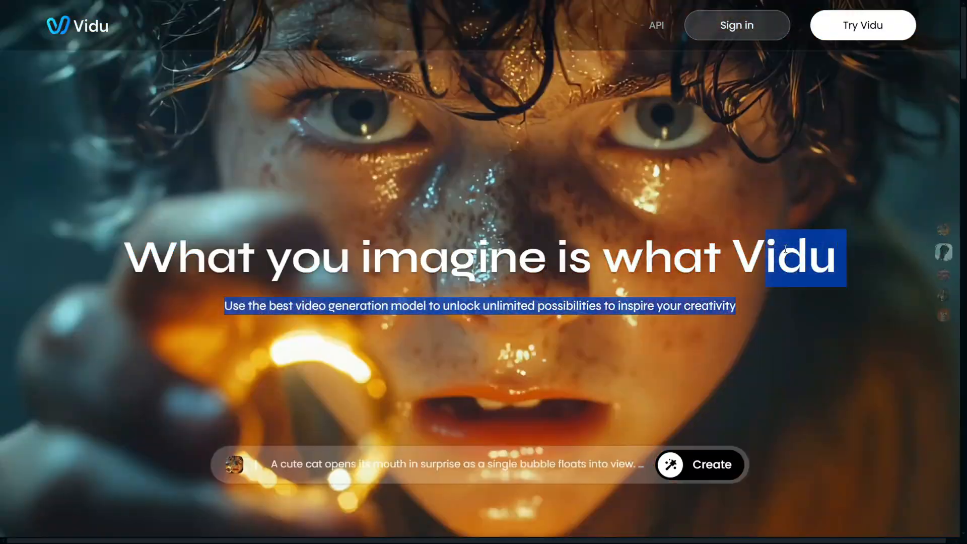
# On the Vidu homepage, show the Text to Video showcase and scroll to Scenario Cases
pyautogui.scroll(-3)
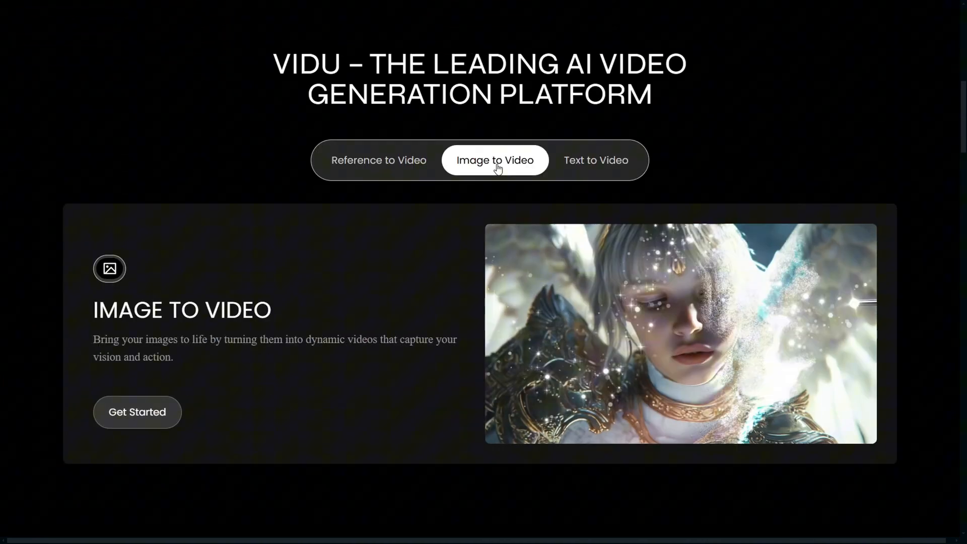
pyautogui.click(595, 159)
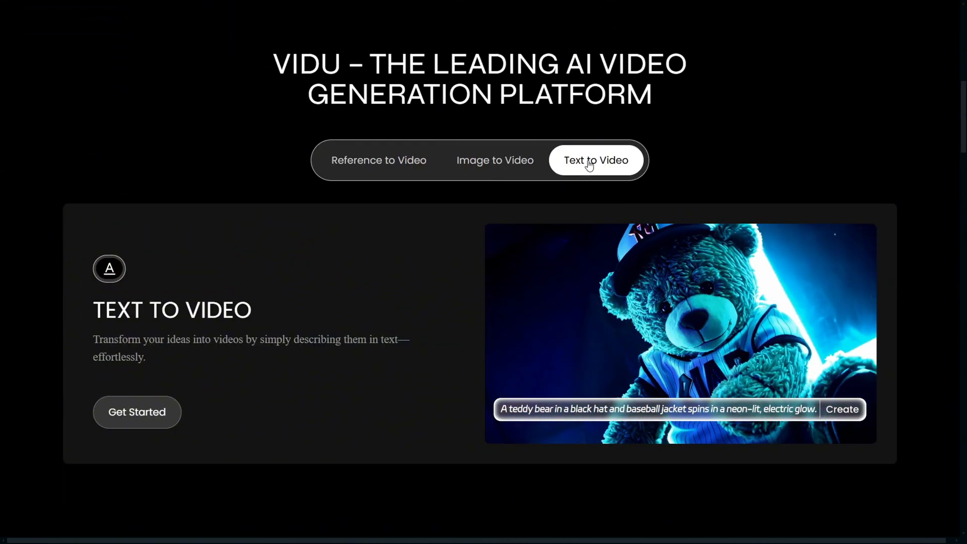
pyautogui.scroll(-3)
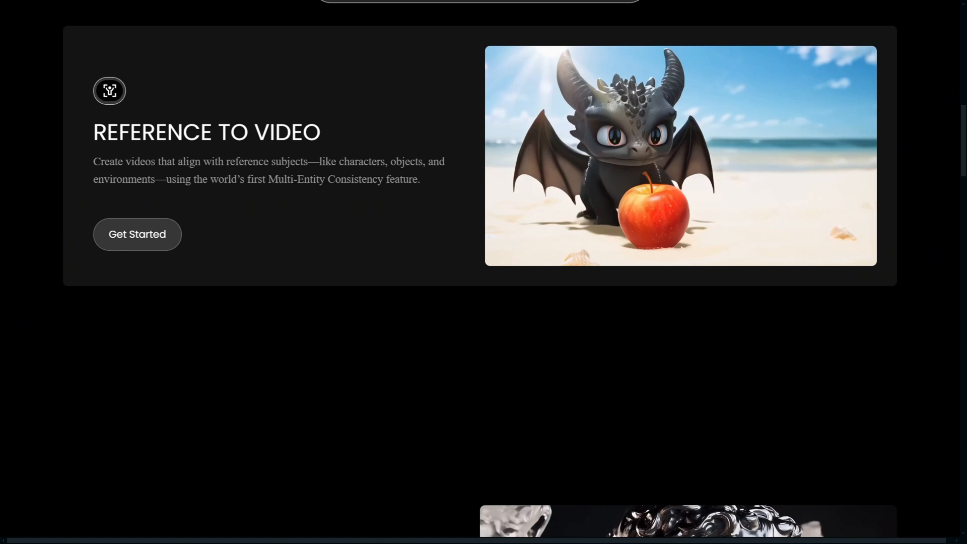
pyautogui.scroll(-3)
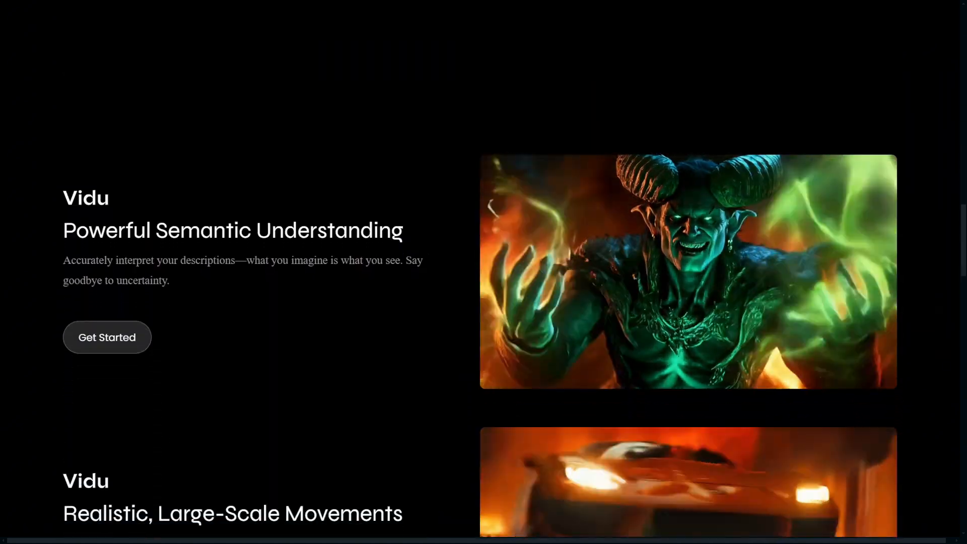
pyautogui.scroll(-3)
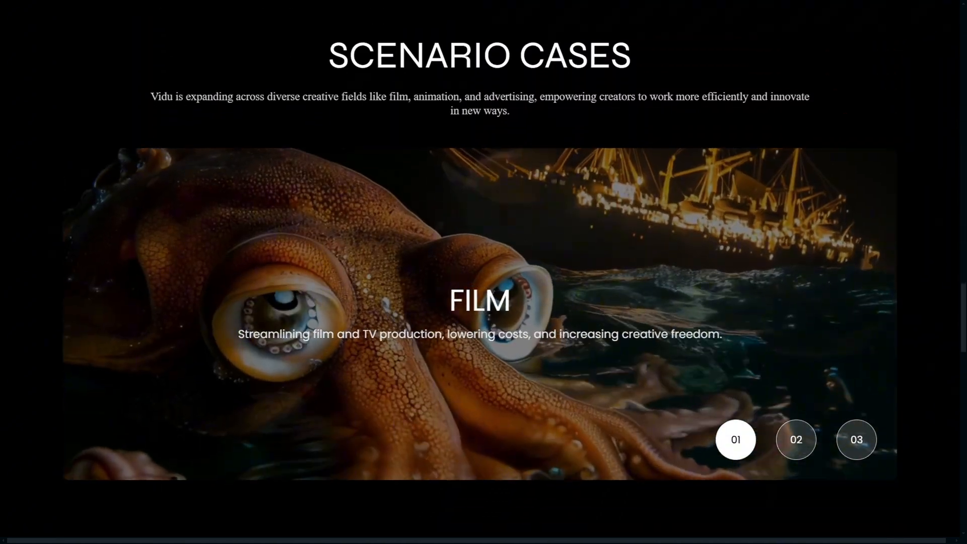
pyautogui.scroll(-3)
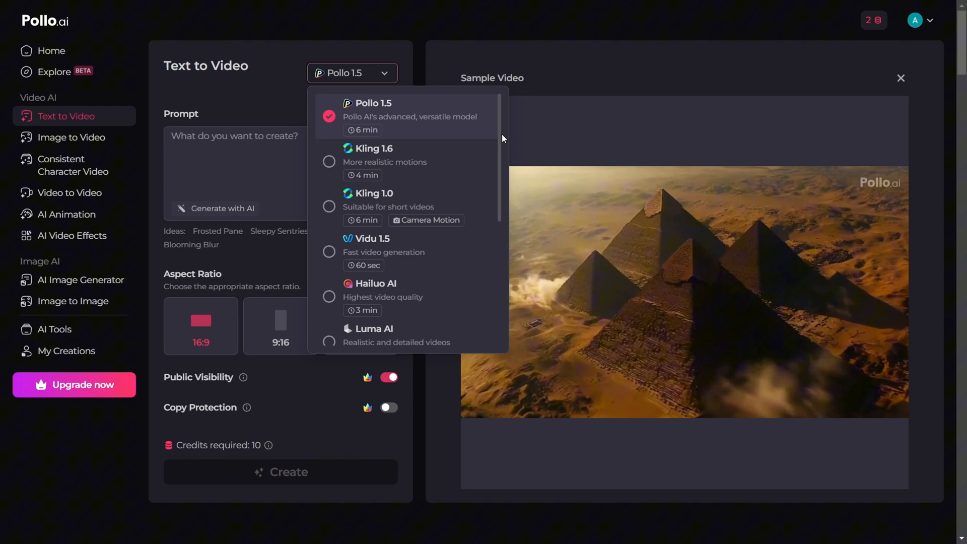
# Scroll the model list through the Kling, Vidu, Hailuo, Luma and Pika options
pyautogui.scroll(-3)
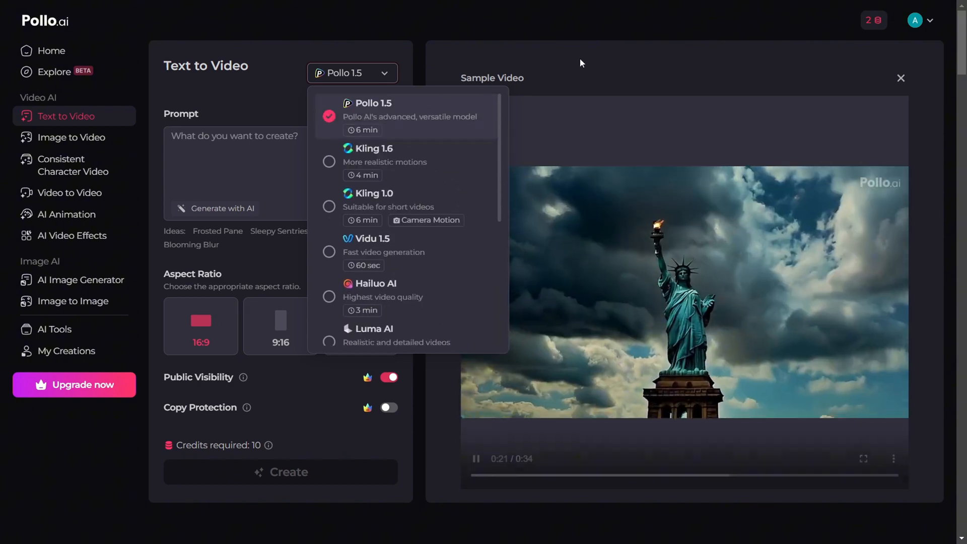
pyautogui.scroll(-3)
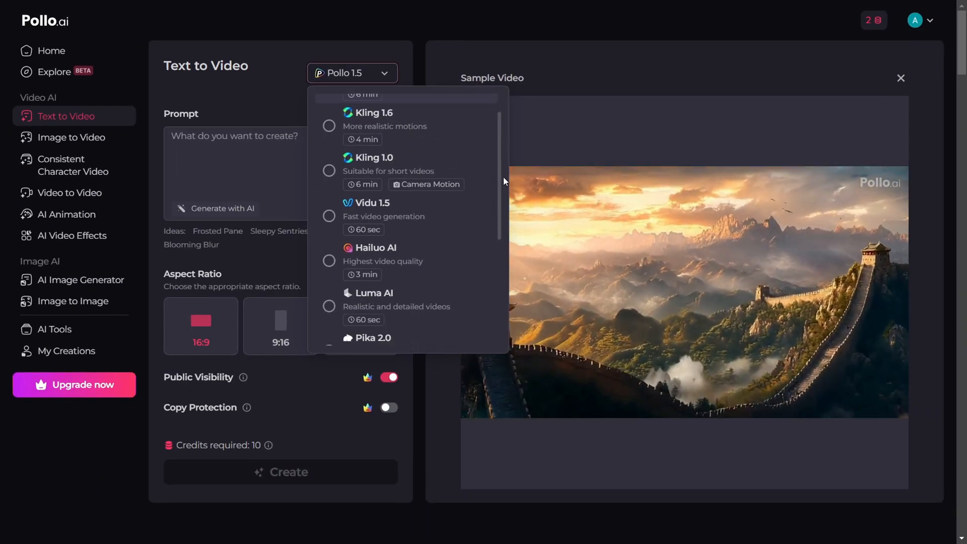
pyautogui.scroll(3)
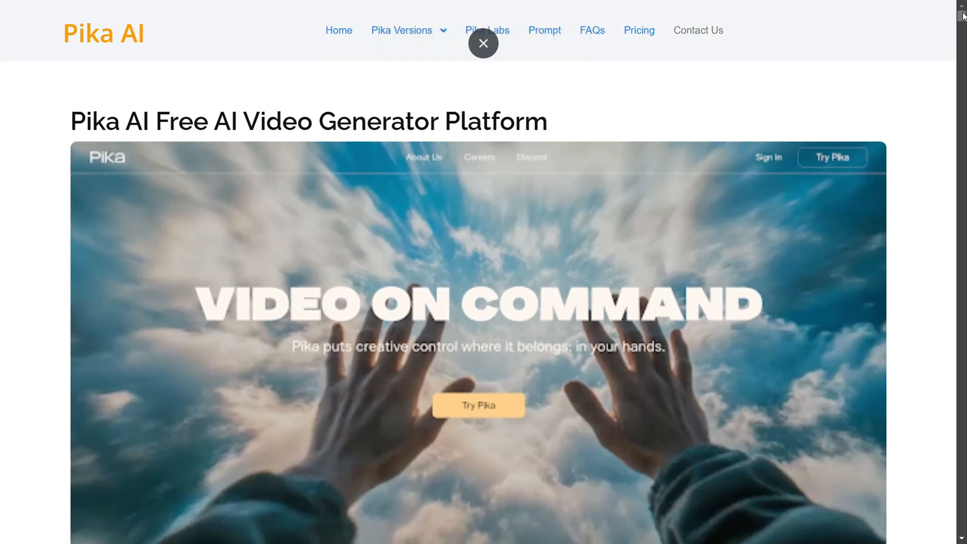
# Scroll the Pika AI page down to the Pika 2.1 Now Available section and demo video
pyautogui.scroll(-3)
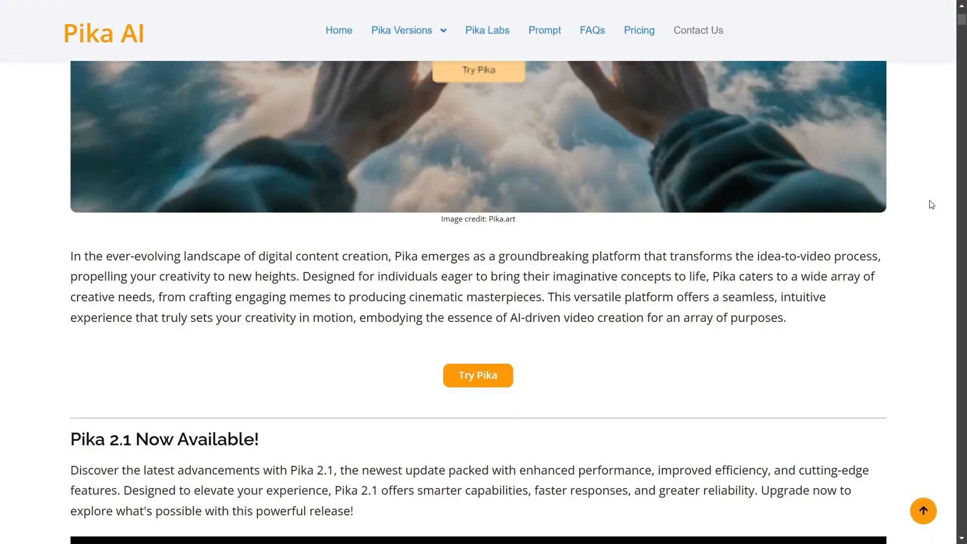
pyautogui.click(401, 29)
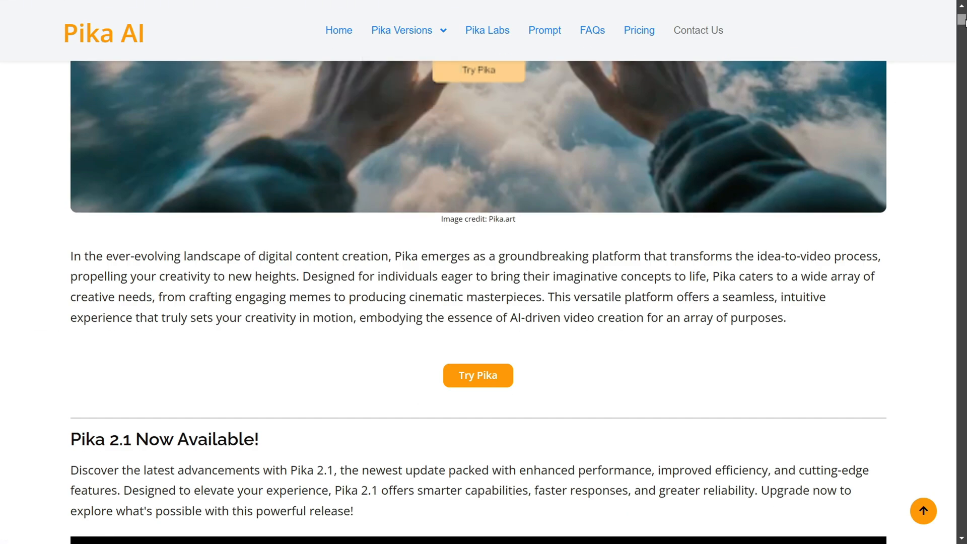
pyautogui.scroll(-3)
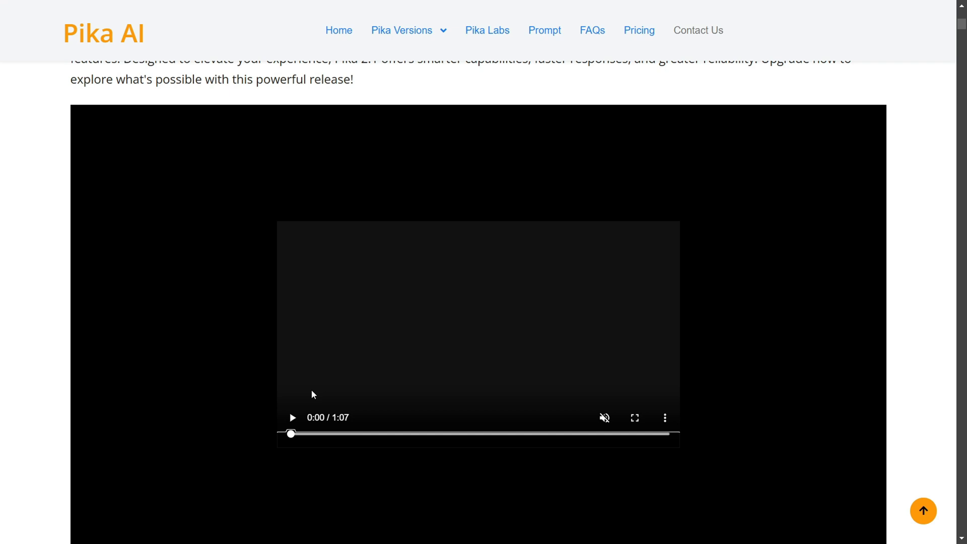
pyautogui.click(291, 417)
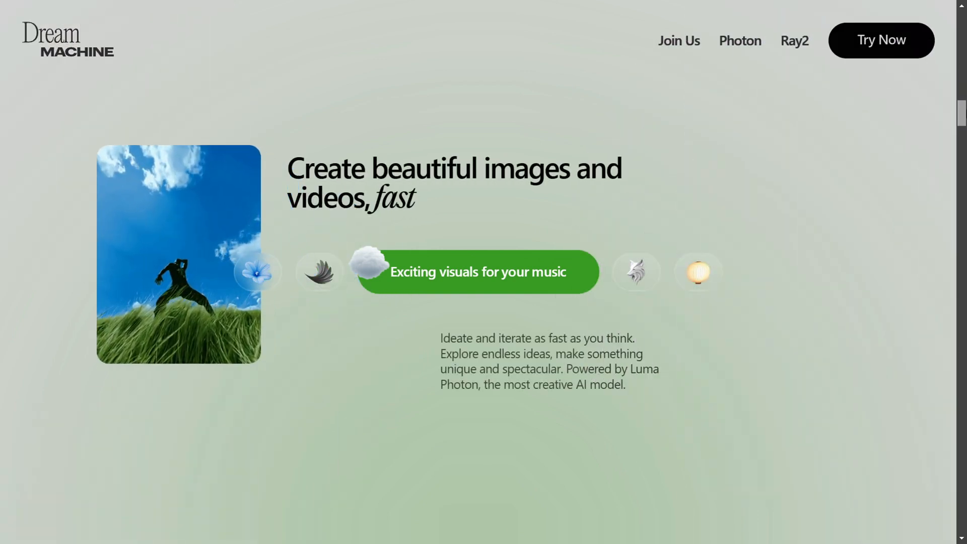
# Scroll over Luma Dream Machine's hero section about creating images and videos fast
pyautogui.scroll(-3)
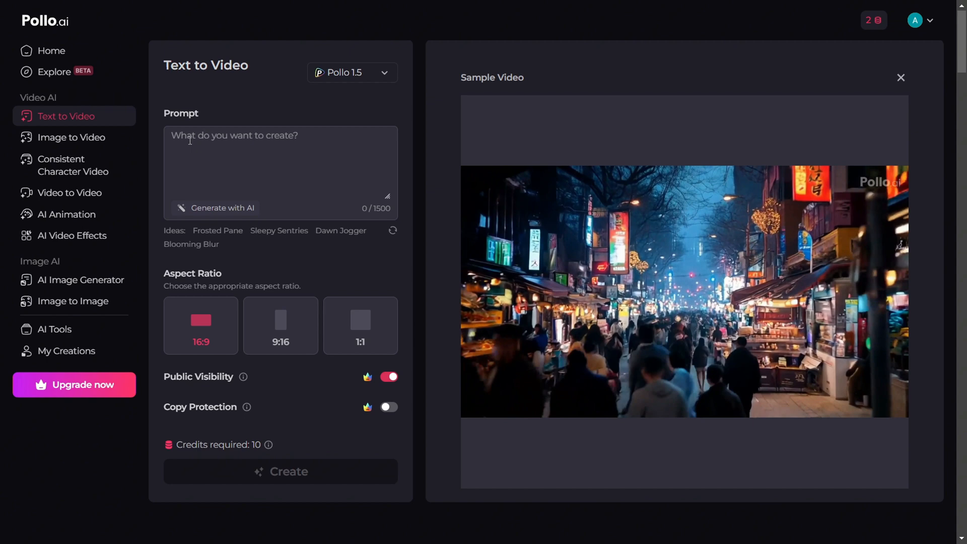
# Describe a fashionable woman strolling a warm, neon-lit Tokyo street in the Prompt box
pyautogui.write('A fashionable woman strolls through a Tokyo street illuminated by warm, glowing neon lights and vibrant animated signs.')
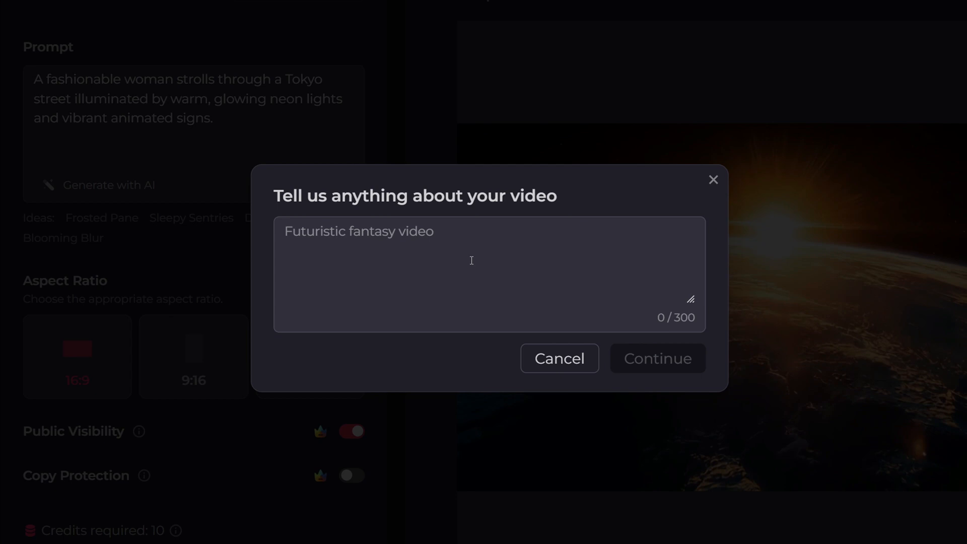
# Keep the neon Tokyo street prompt and dismiss the AI prompt helper unused
pyautogui.write('A fashionable woman strolls through a Tokyo street illuminated by warm, glowing neon lights and vibrant animated signs.')
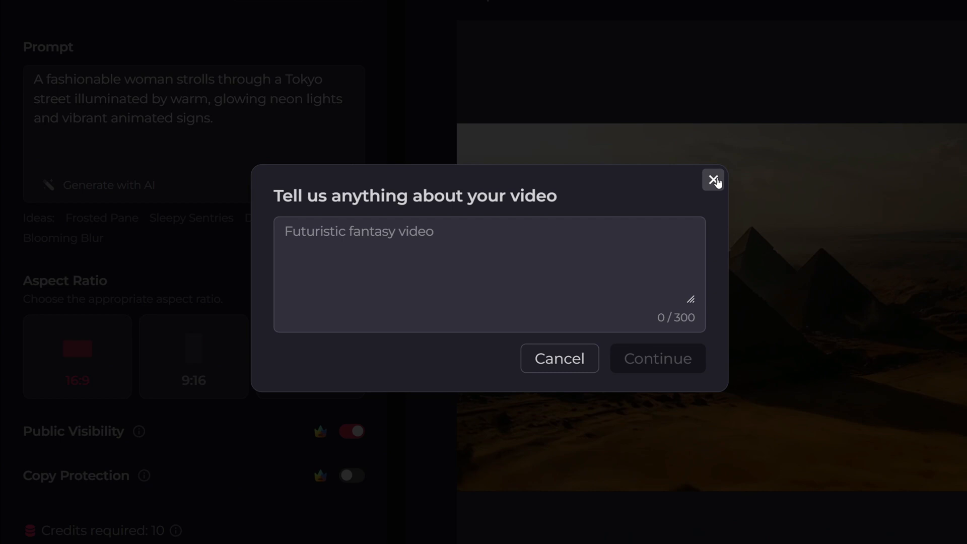
pyautogui.click(712, 179)
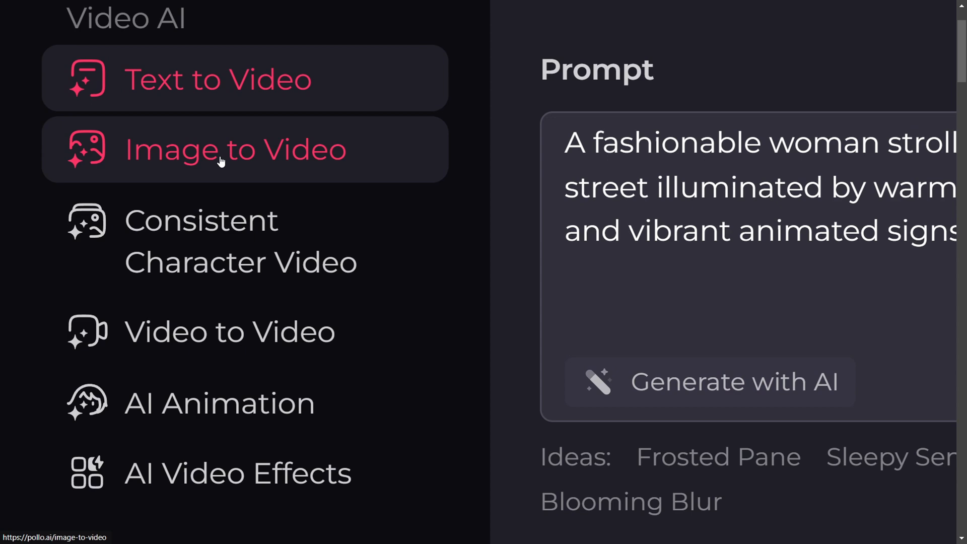
# Open Image to Video, switch Add end frame on, then back to a single start image
pyautogui.click(234, 149)
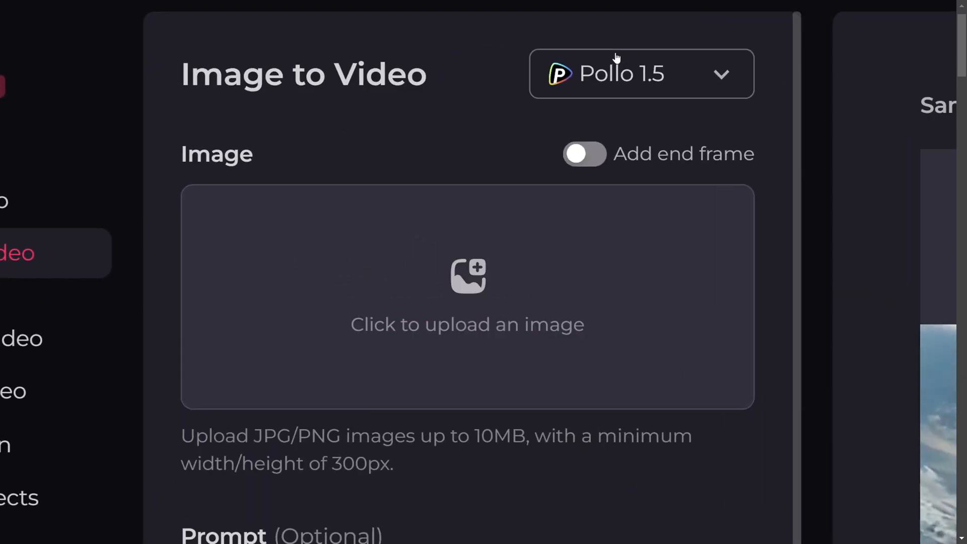
pyautogui.moveTo(585, 153)
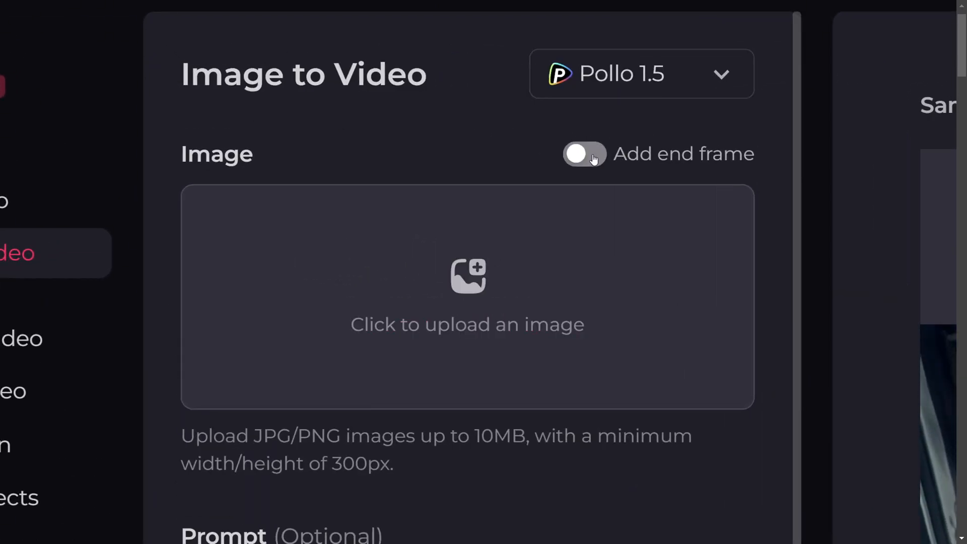
pyautogui.click(583, 153)
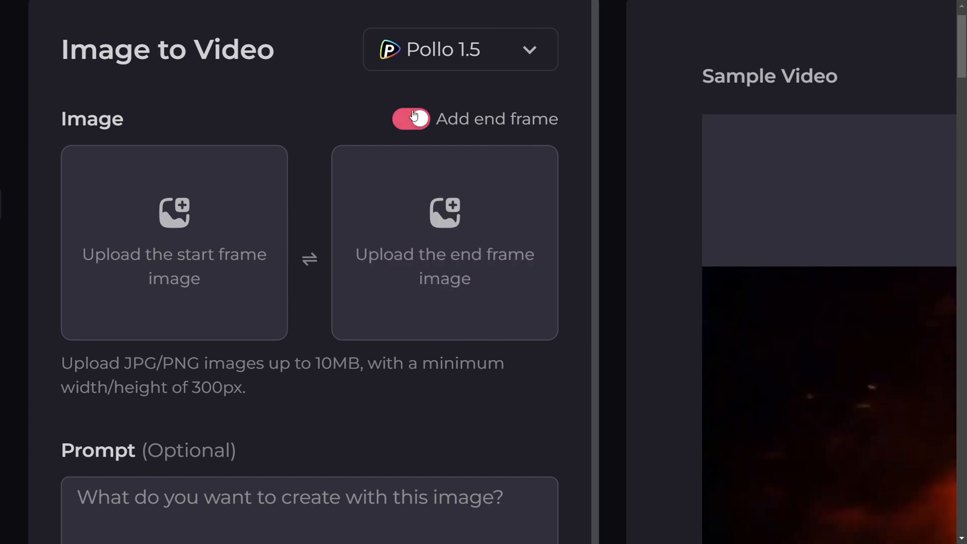
pyautogui.click(411, 118)
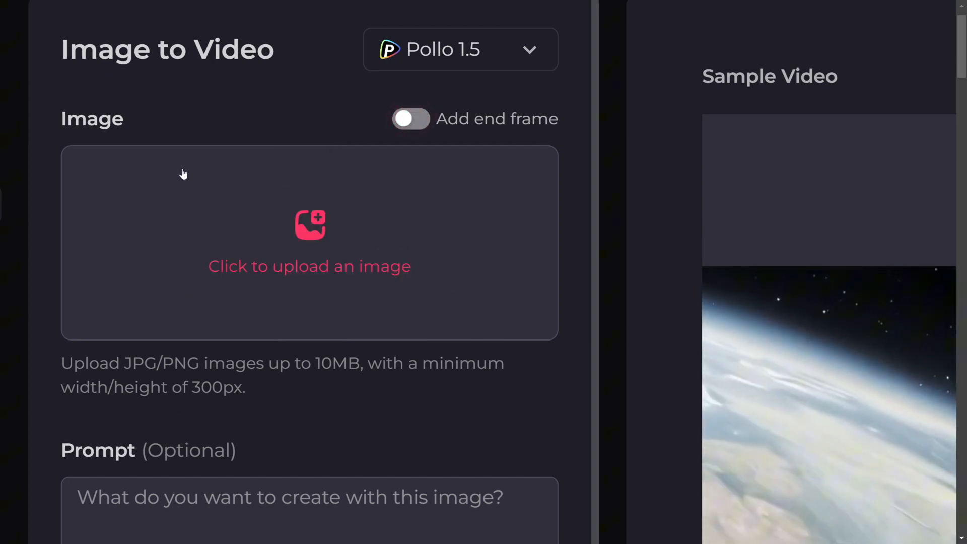
pyautogui.scroll(-3)
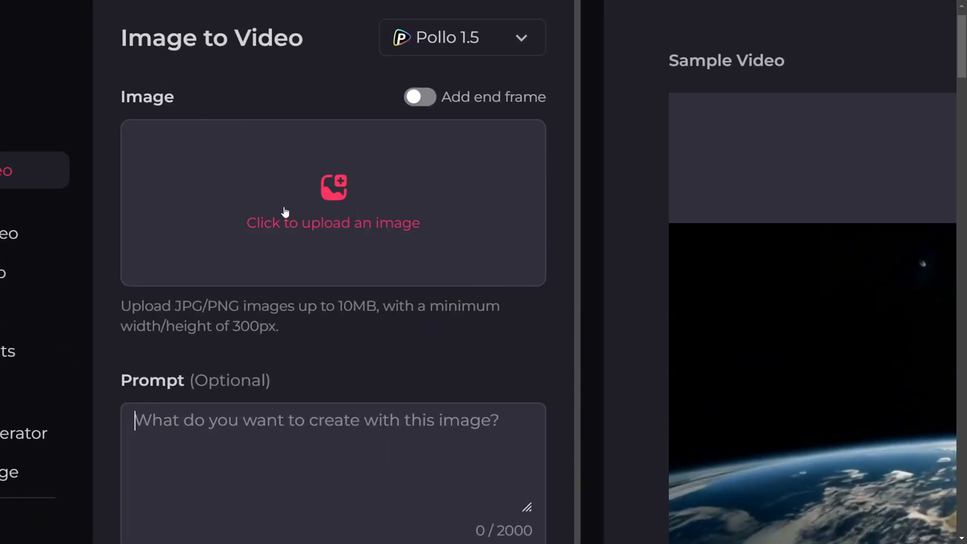
# Open the Pollo 1.5 model dropdown and scroll through the available video models
pyautogui.click(461, 38)
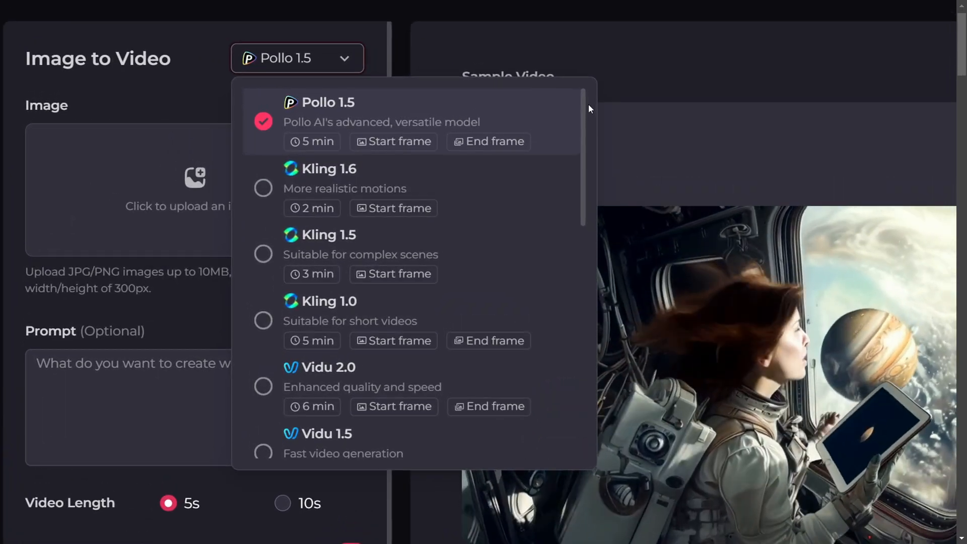
pyautogui.scroll(-3)
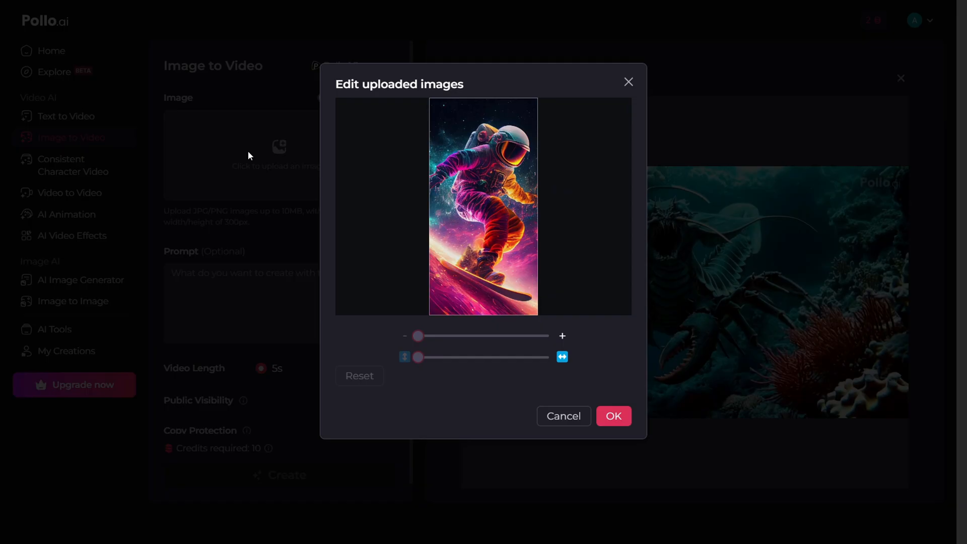
# Accept the astronaut snowboarder image, enter the prompt 'surfing', and create the 5s video
pyautogui.click(563, 416)
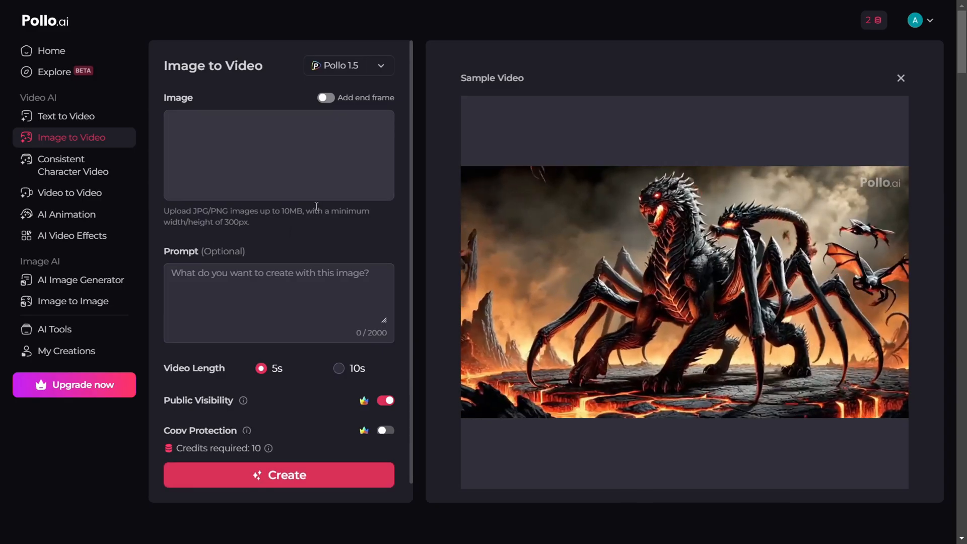
pyautogui.click(278, 154)
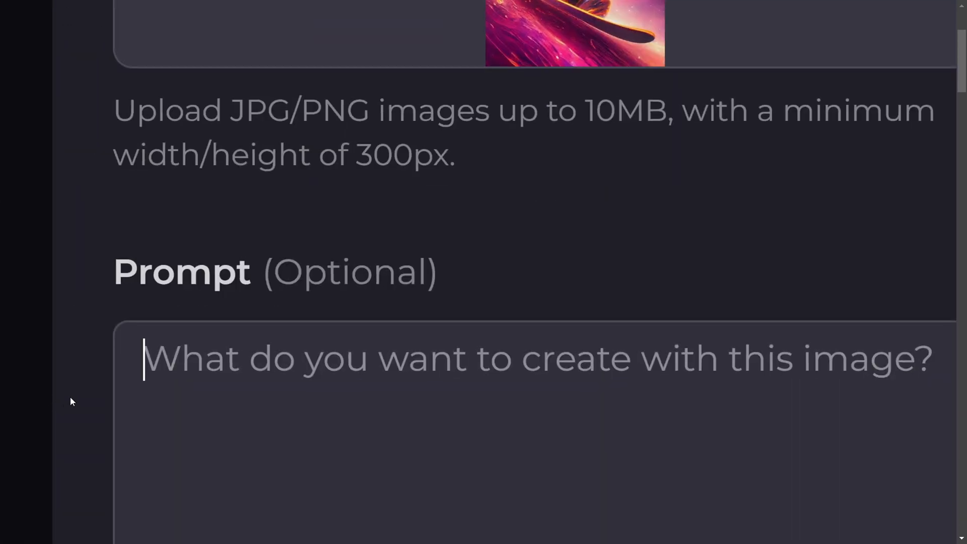
pyautogui.write('surfin')
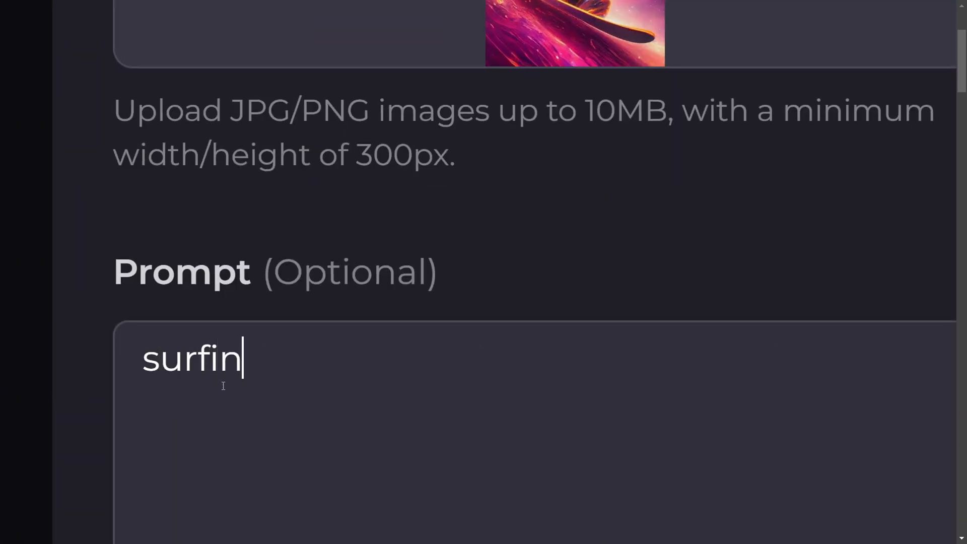
pyautogui.write('g')
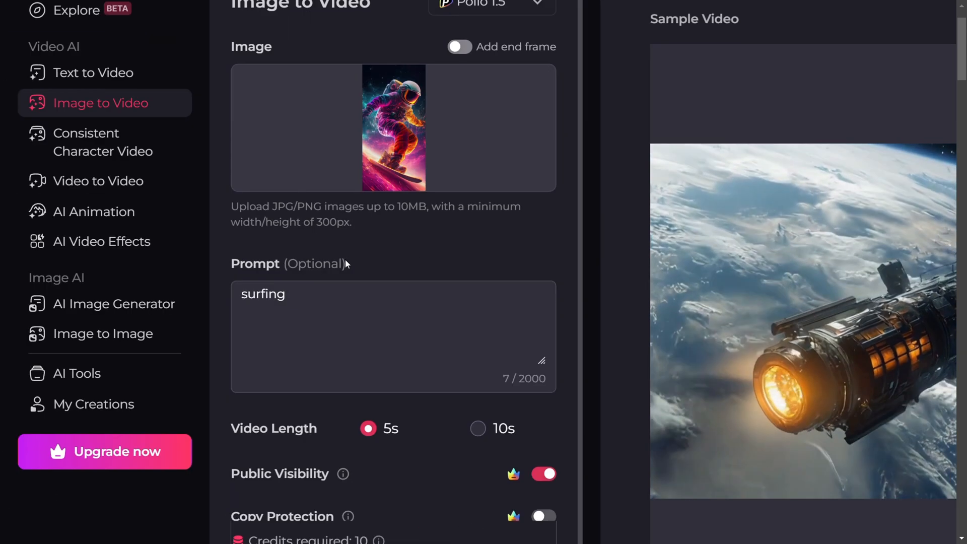
pyautogui.scroll(-3)
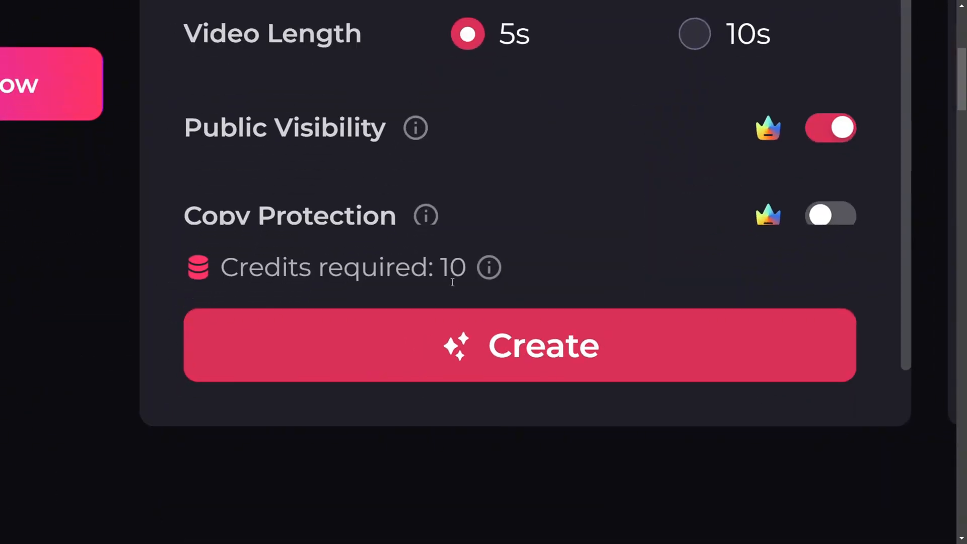
pyautogui.click(519, 345)
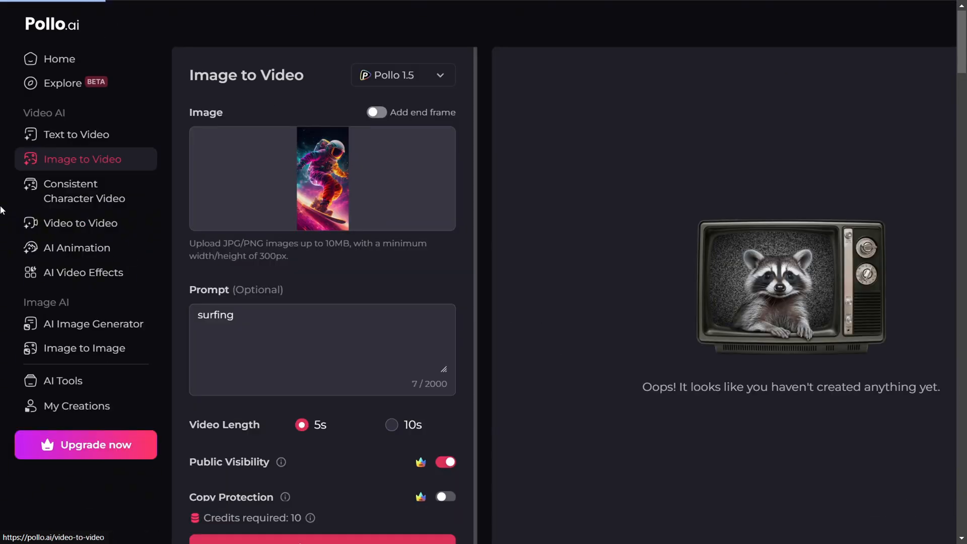
# Open Consistent Character Video and watch its sample video full screen, then exit
pyautogui.click(84, 191)
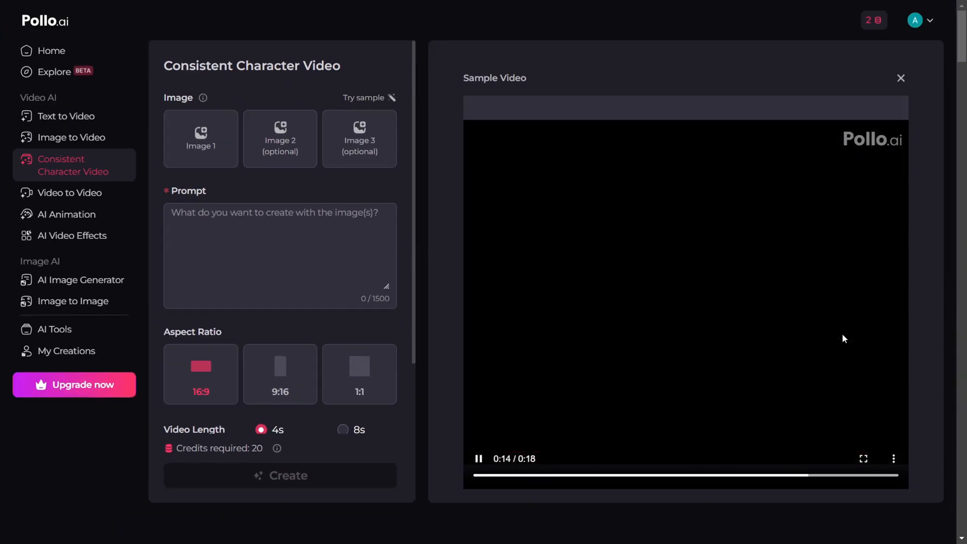
pyautogui.click(862, 458)
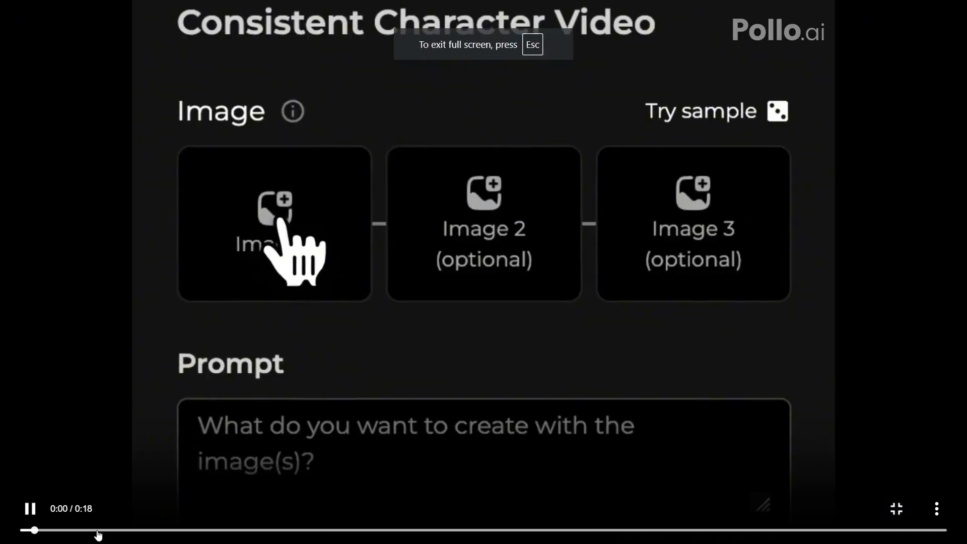
pyautogui.press('Escape')
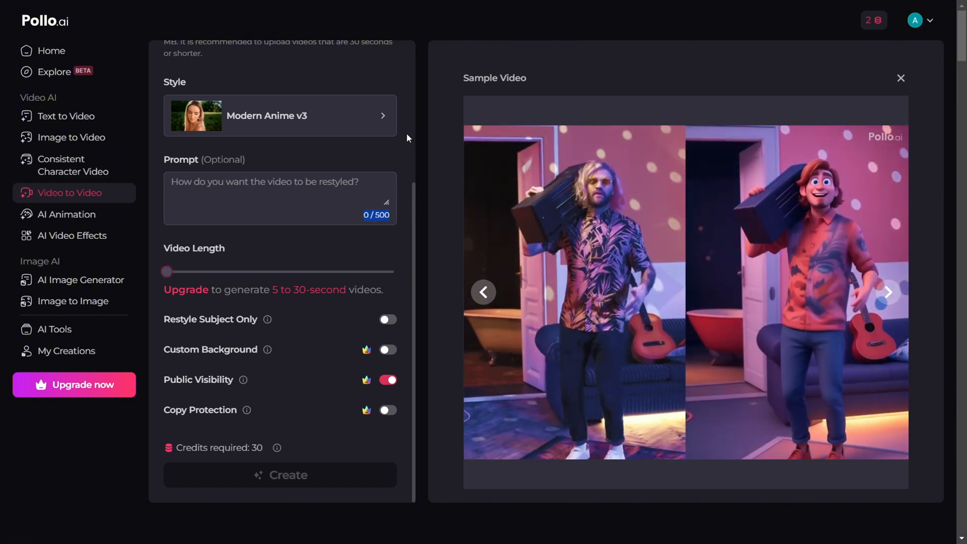
pyautogui.scroll(3)
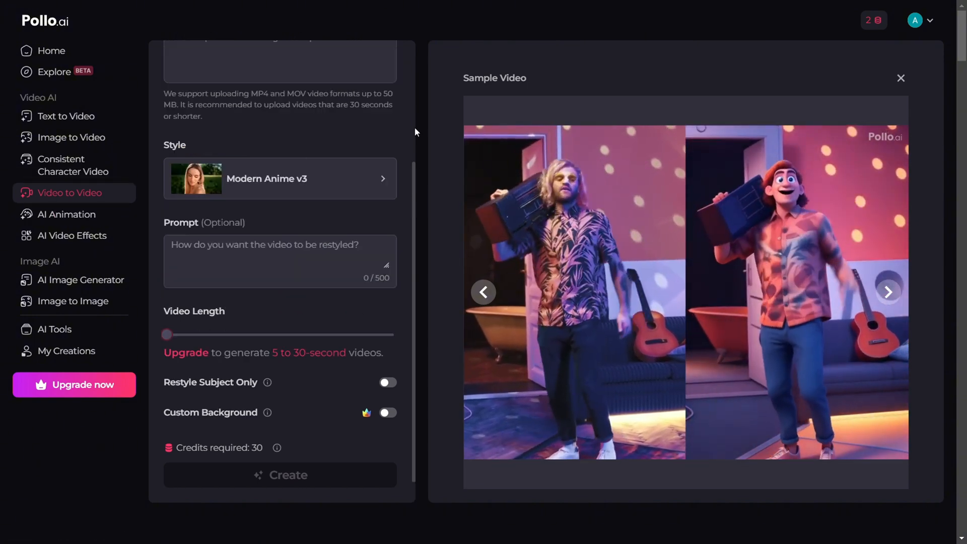
pyautogui.click(279, 179)
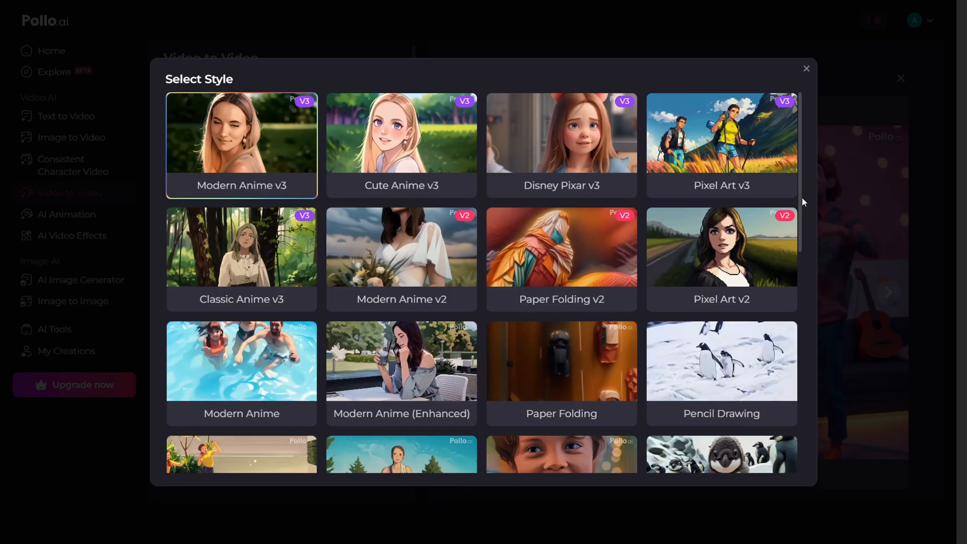
pyautogui.scroll(-3)
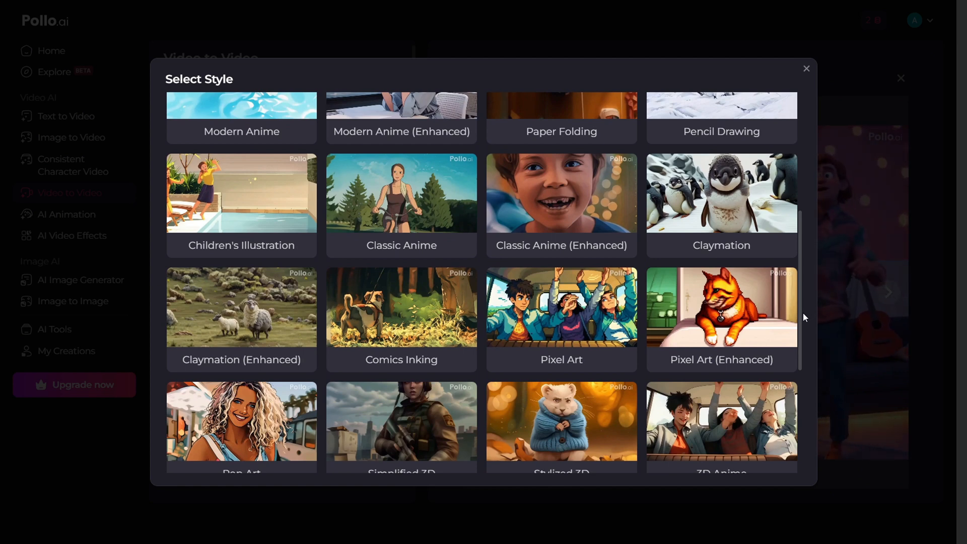
pyautogui.scroll(-3)
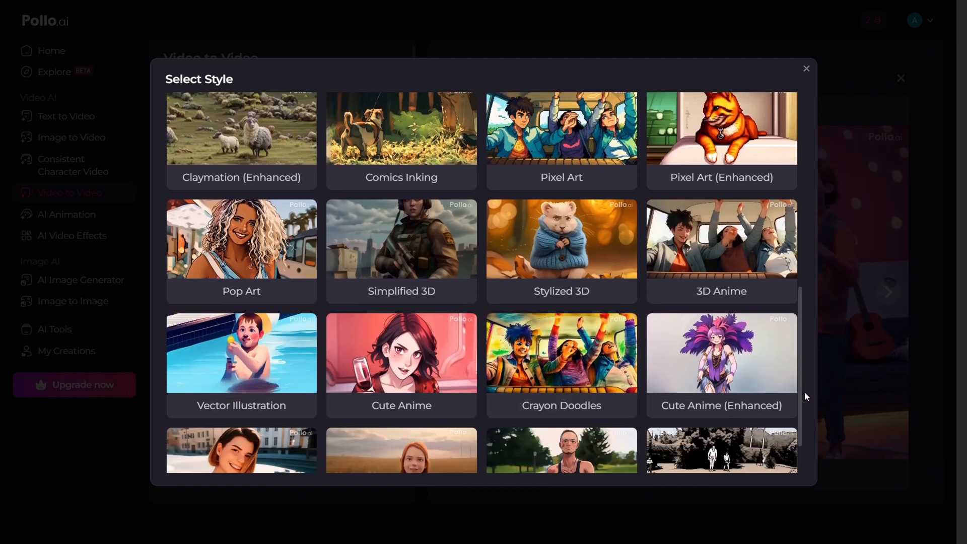
pyautogui.scroll(-3)
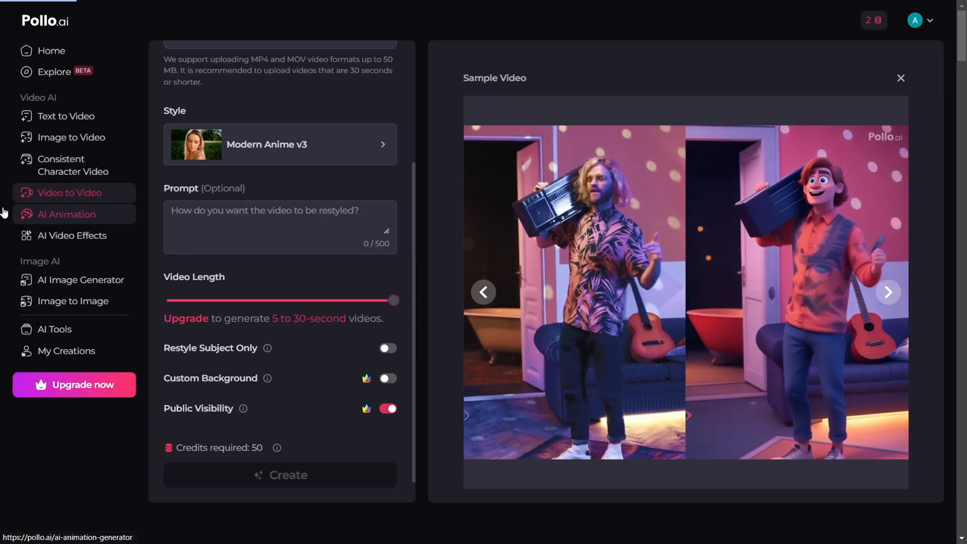
# Open AI Animation, dismiss the style picker unchanged, and scroll through its settings
pyautogui.click(64, 214)
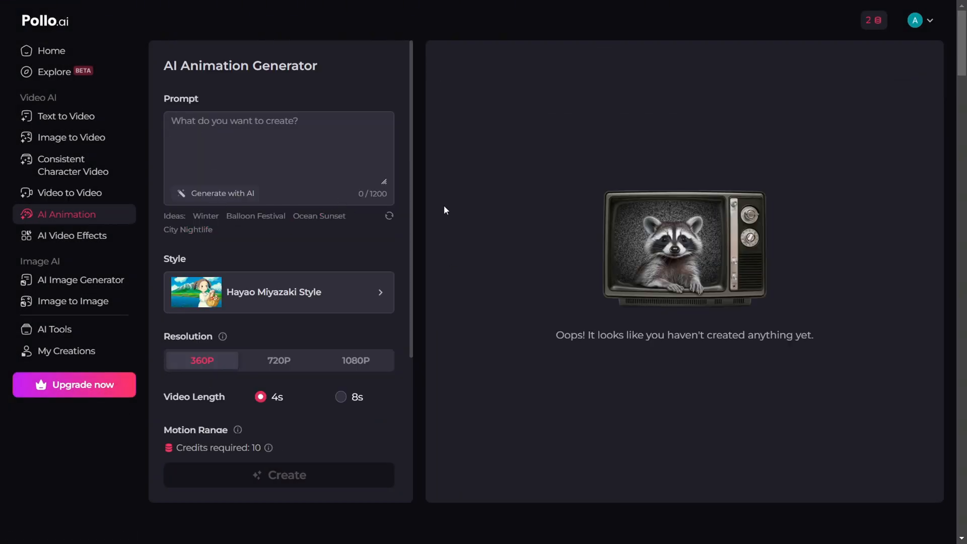
pyautogui.moveTo(208, 85)
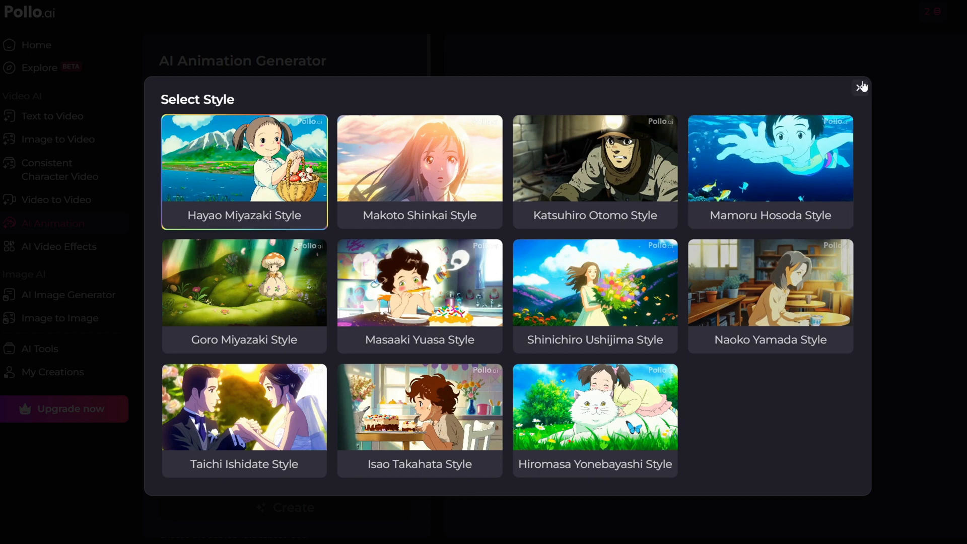
pyautogui.click(862, 86)
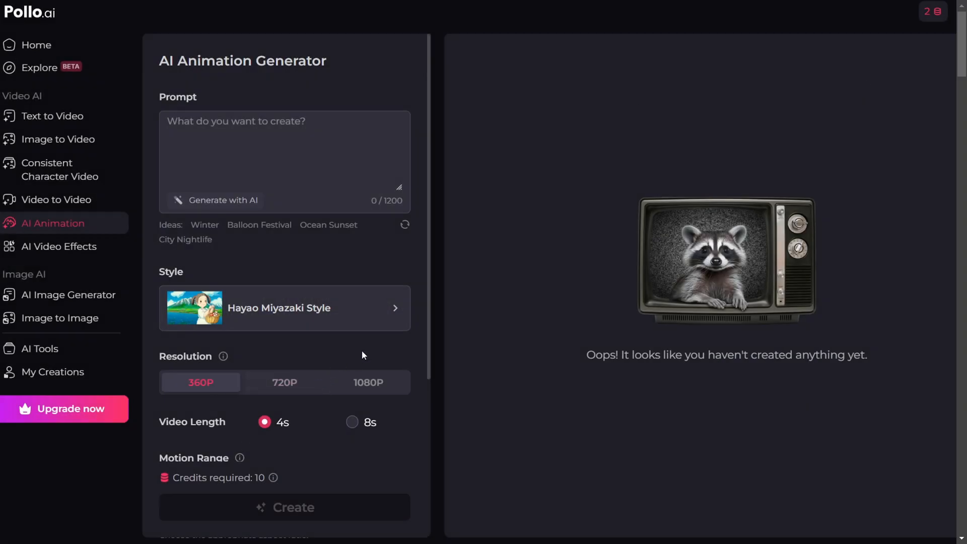
pyautogui.moveTo(58, 246)
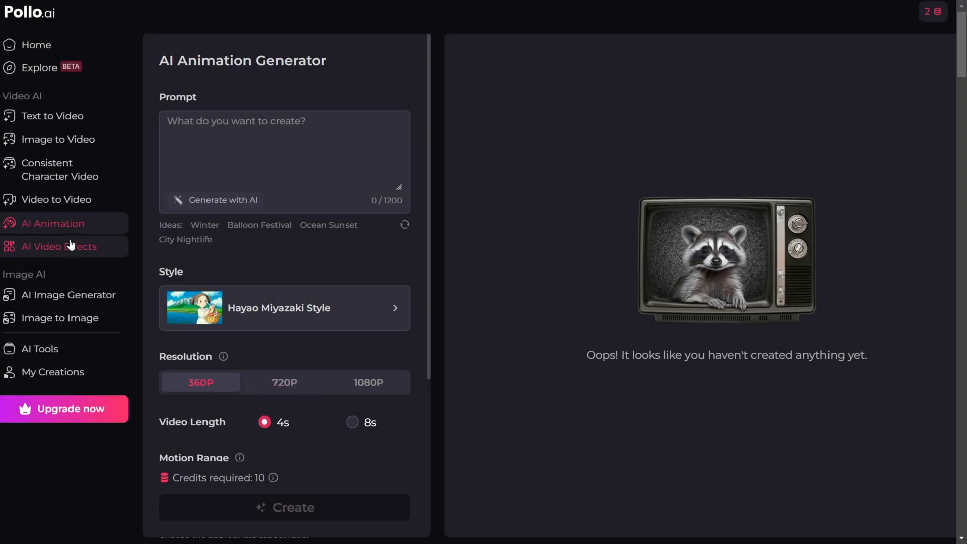
pyautogui.scroll(-3)
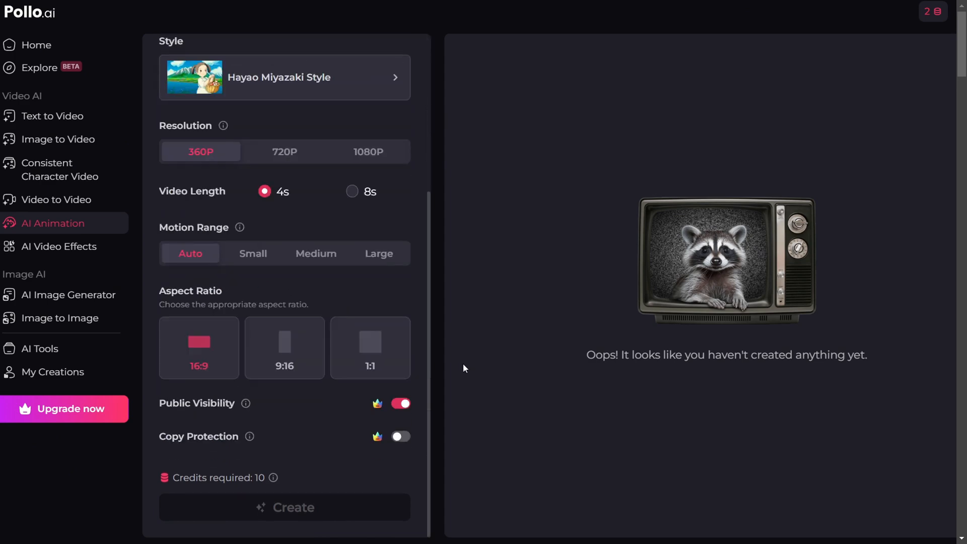
pyautogui.scroll(3)
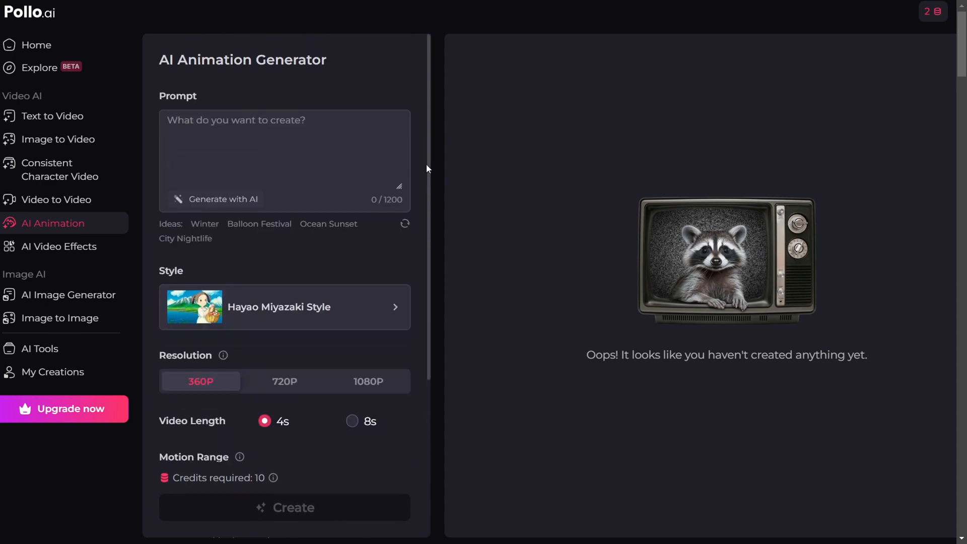
# Open AI Video Effects and scroll down to newer templates like AI Handshake
pyautogui.click(59, 246)
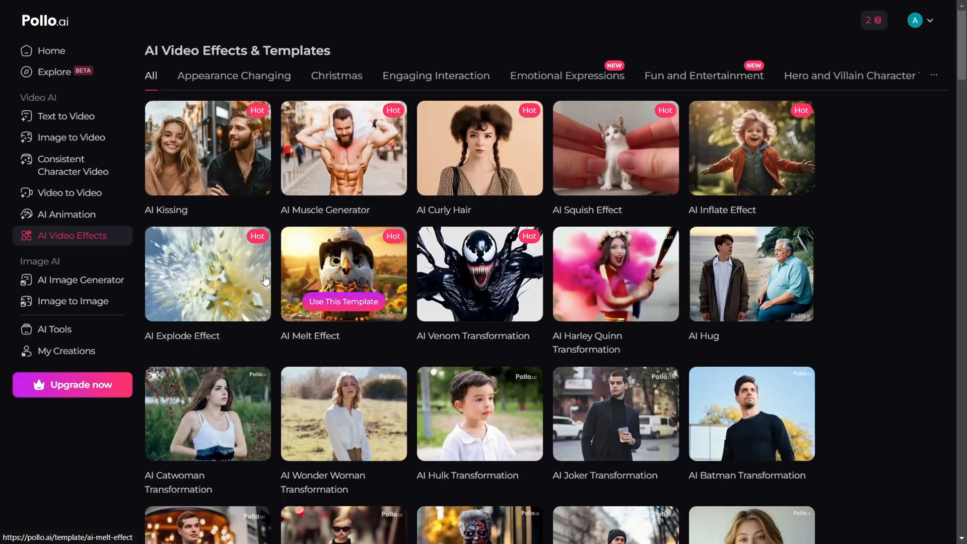
pyautogui.scroll(-3)
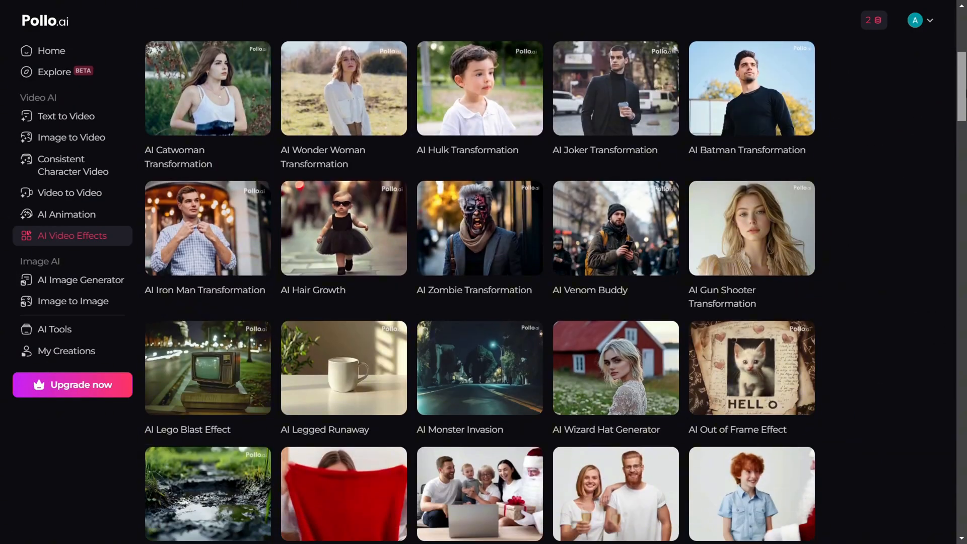
pyautogui.scroll(-3)
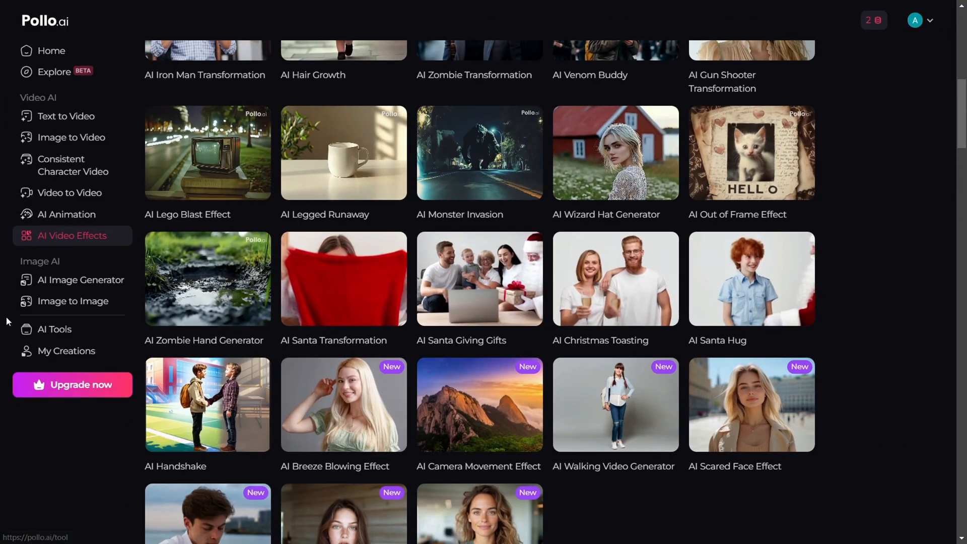
pyautogui.moveTo(2, 284)
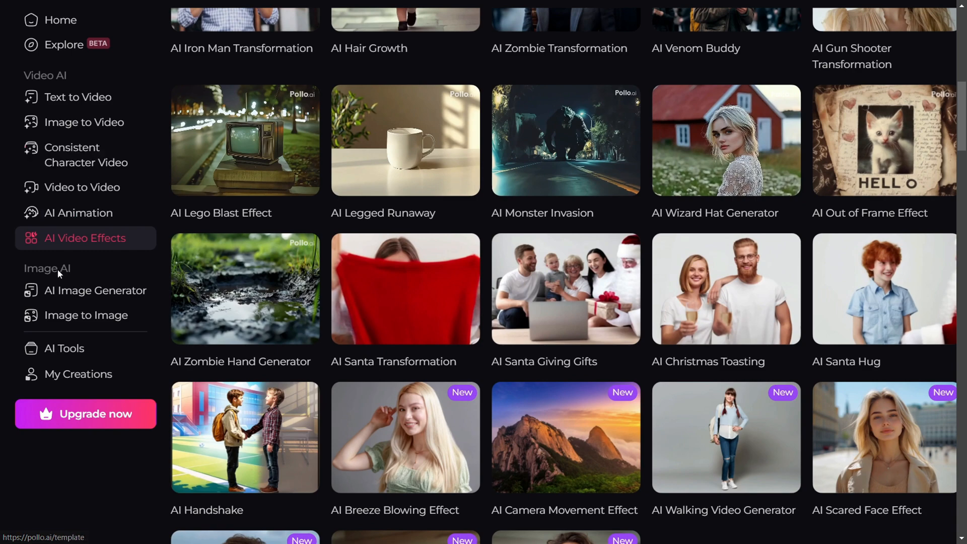
# Open AI Image Generator, view its models keeping Flux Schnell, and step back two samples
pyautogui.click(96, 290)
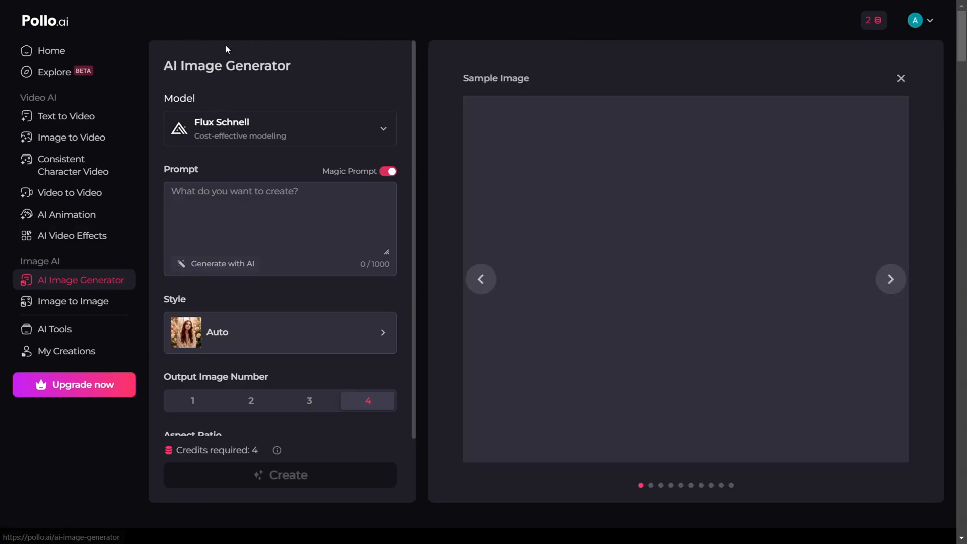
pyautogui.click(278, 128)
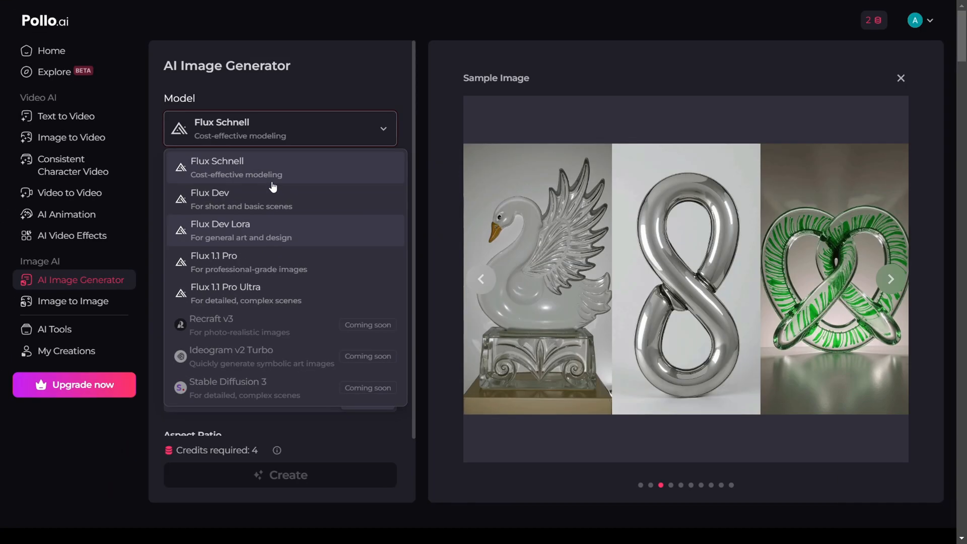
pyautogui.moveTo(336, 309)
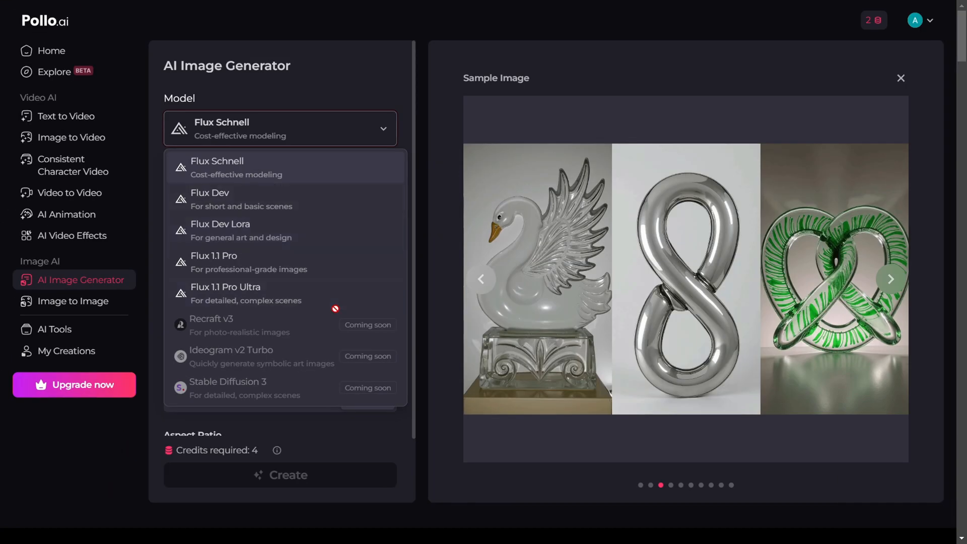
pyautogui.click(890, 278)
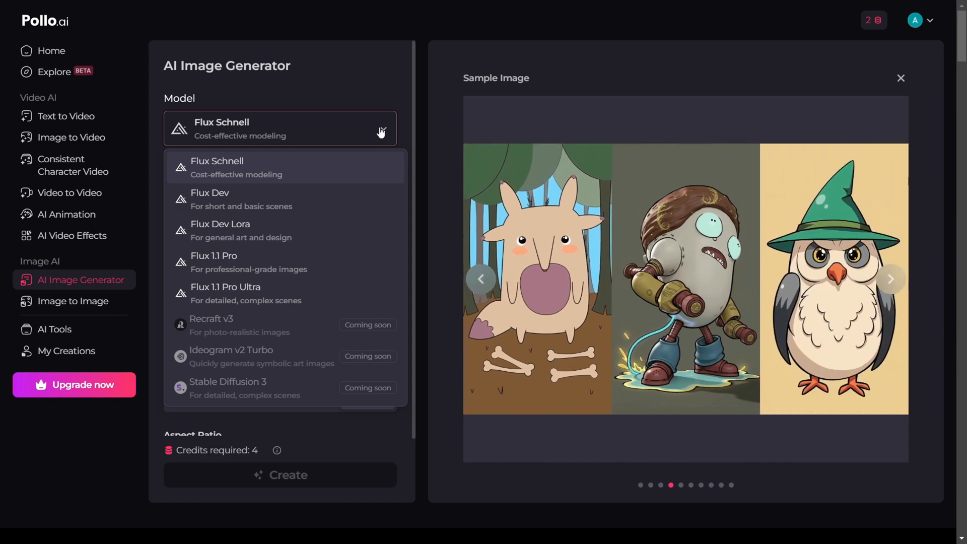
pyautogui.moveTo(420, 69)
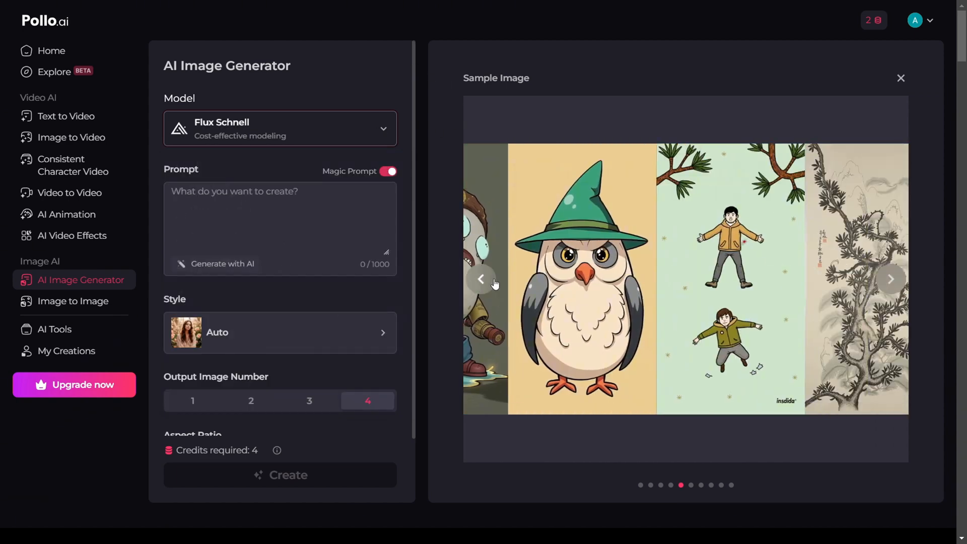
pyautogui.click(481, 279)
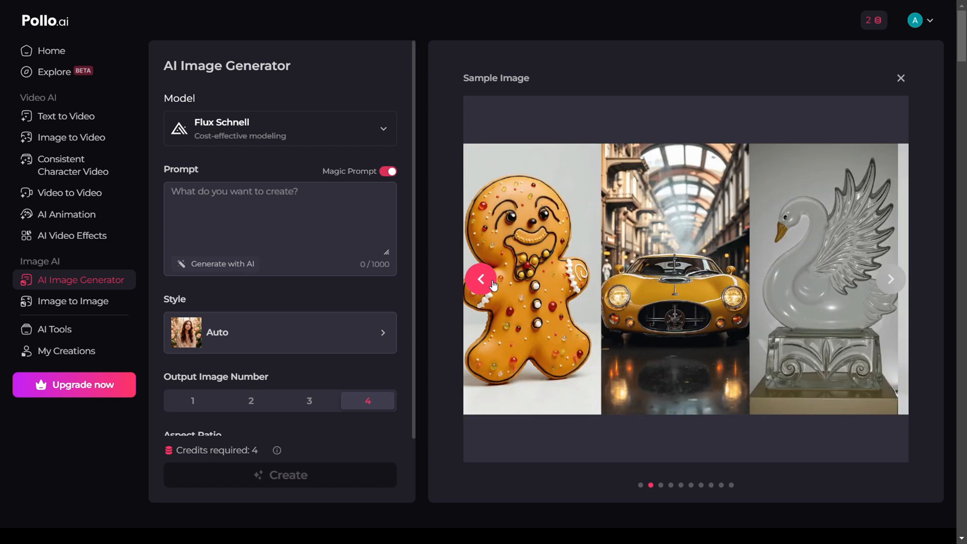
pyautogui.click(280, 332)
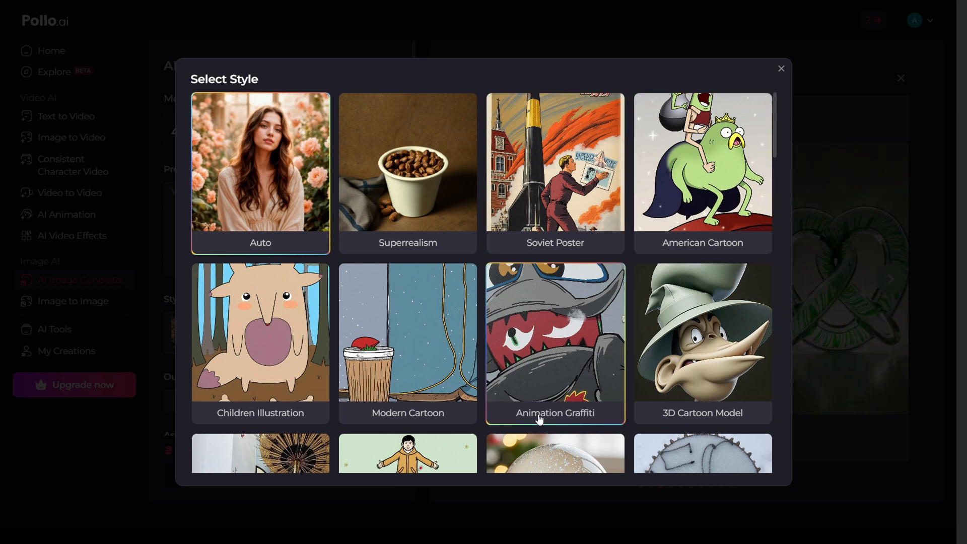
pyautogui.moveTo(711, 499)
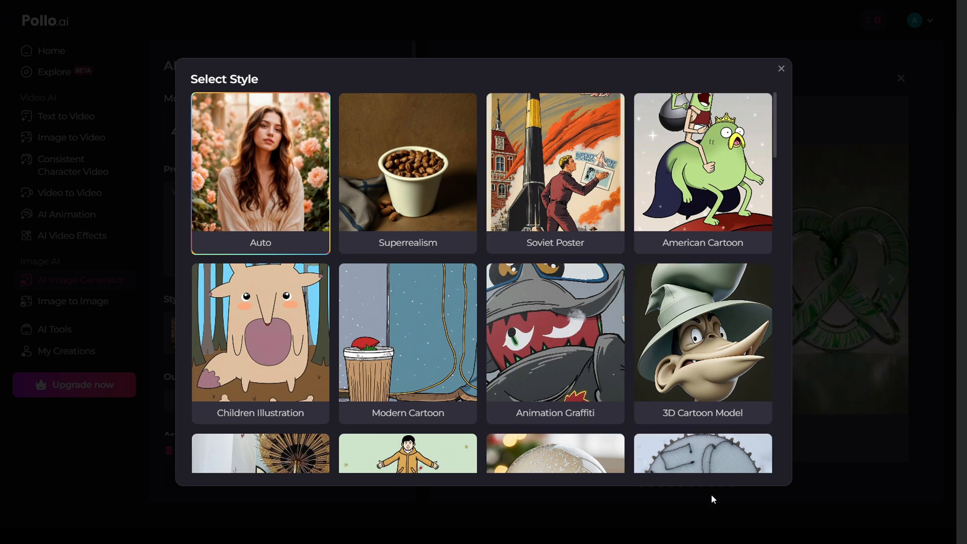